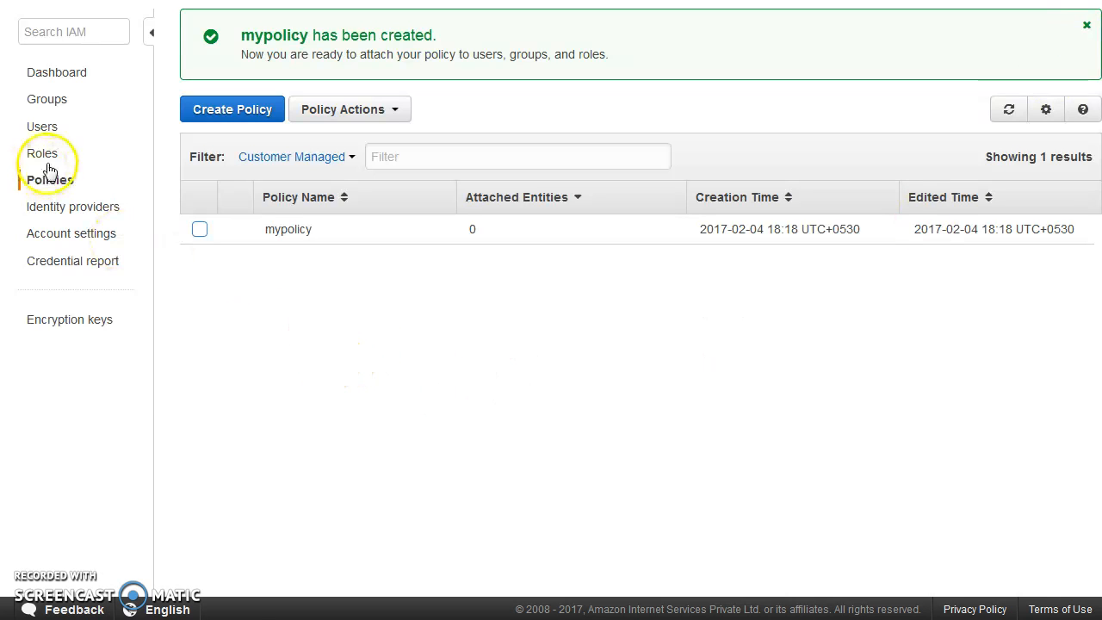
# Show the Roles page from the left navigation pane
pyautogui.click(41, 153)
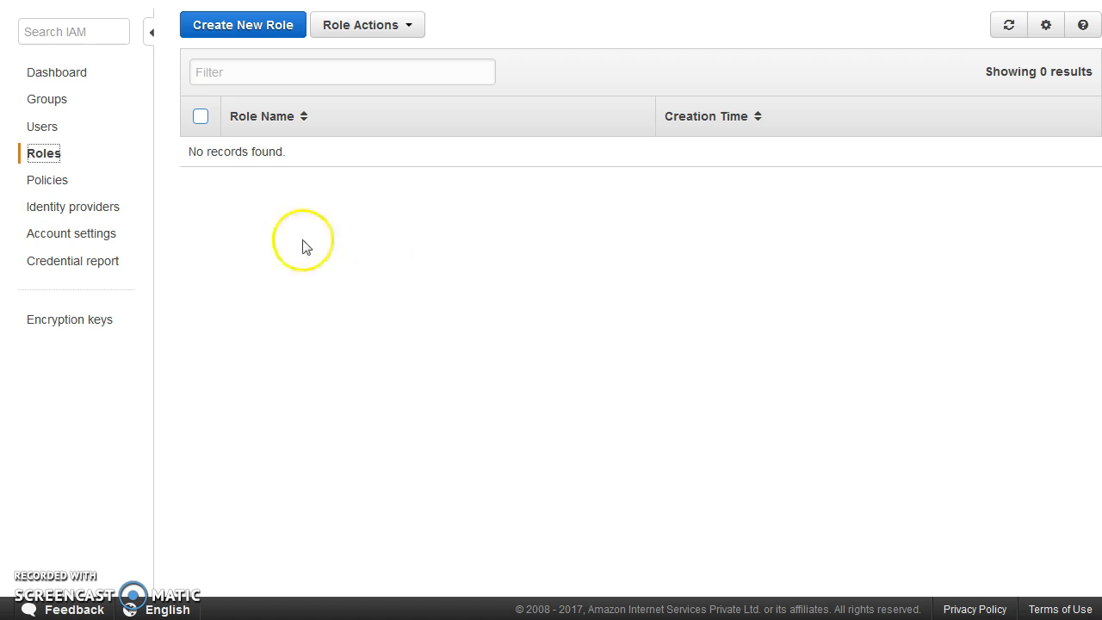
# View iamTest's security credentials: console sign-in details and its one active access key
pyautogui.click(41, 126)
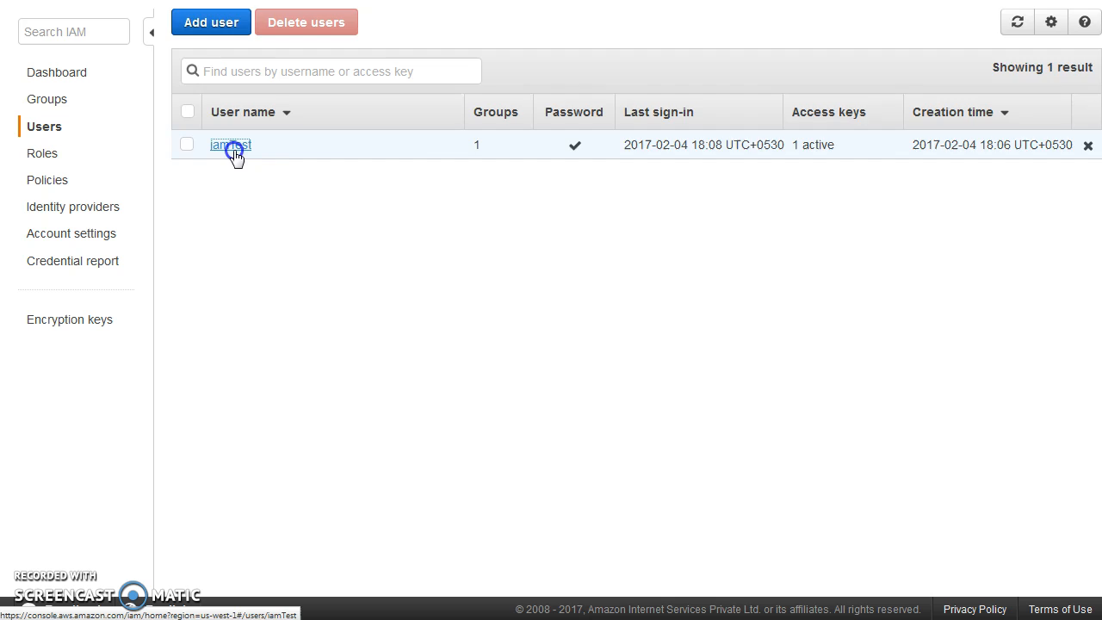
pyautogui.click(230, 144)
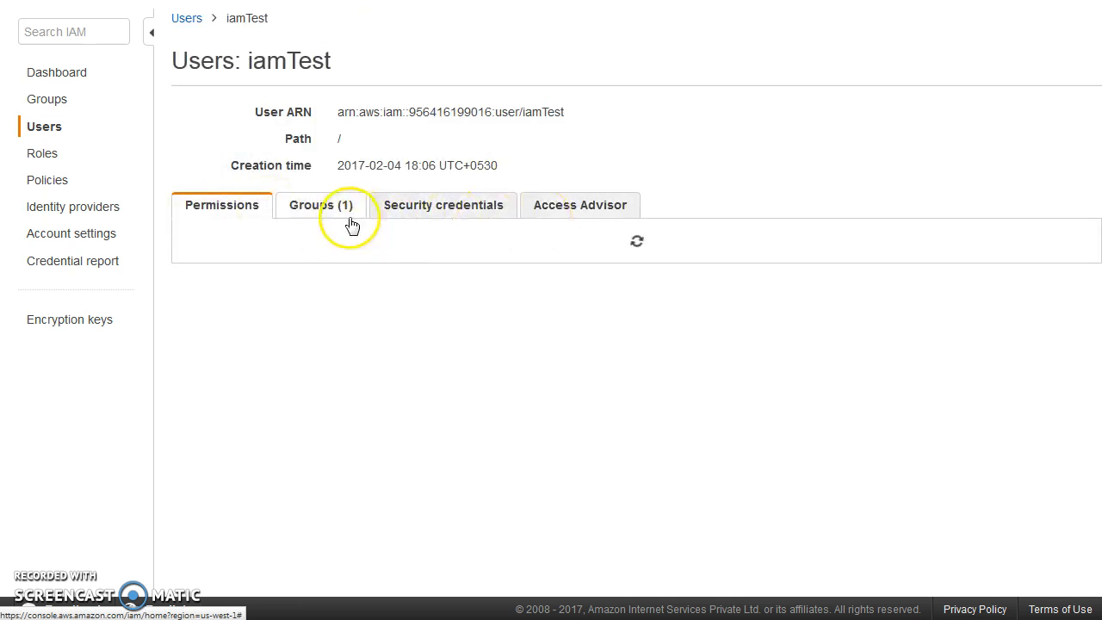
pyautogui.click(444, 205)
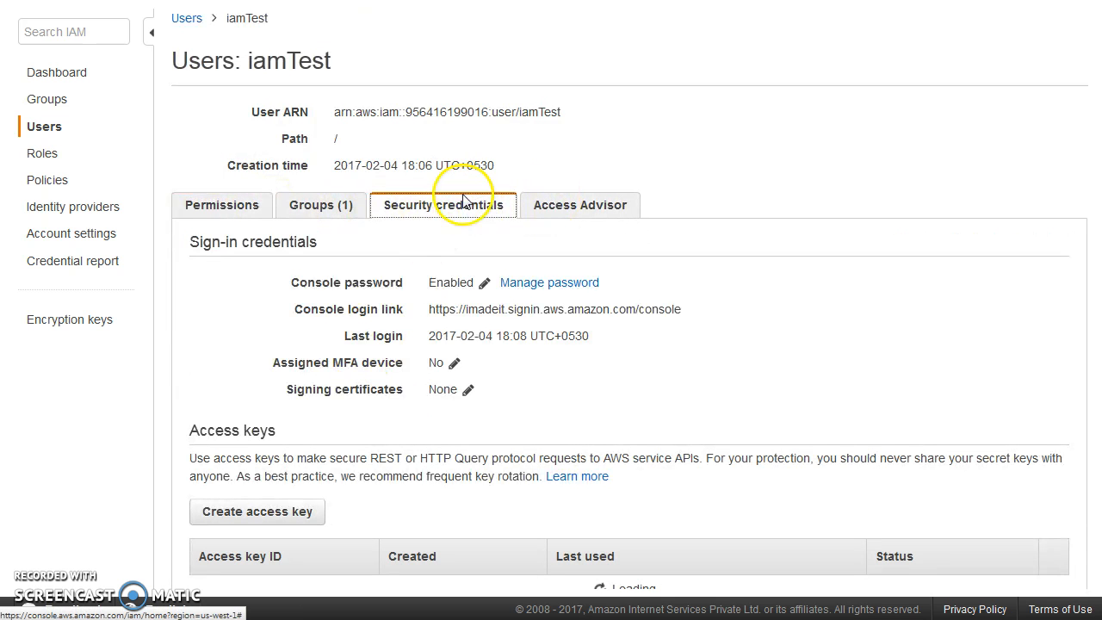
pyautogui.click(221, 205)
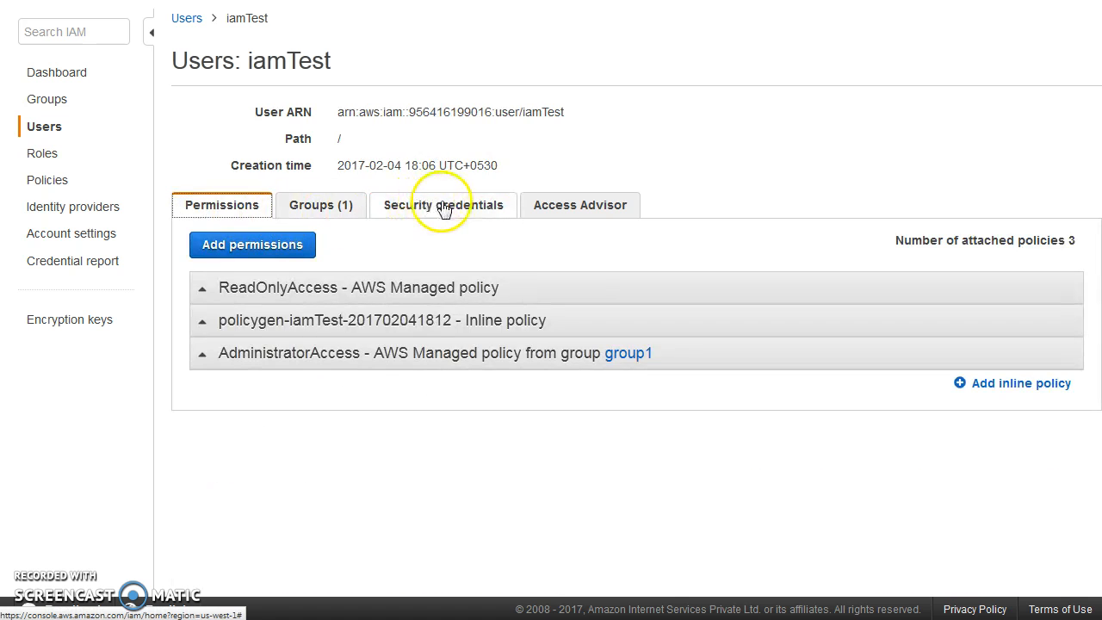
pyautogui.click(441, 205)
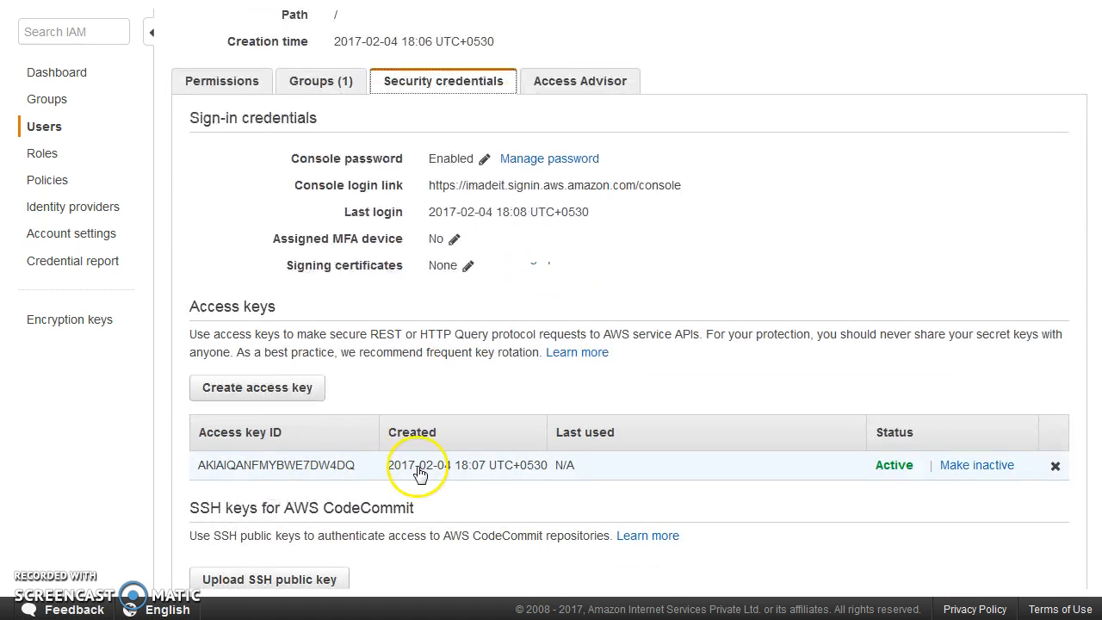
pyautogui.moveTo(481, 483)
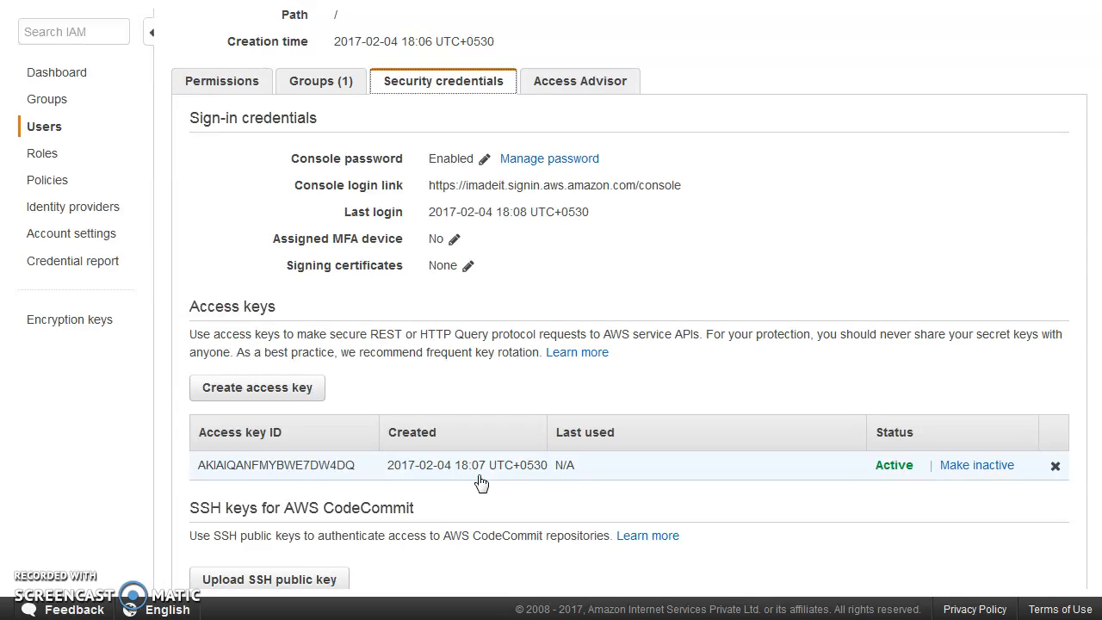
# Create a new role named 's3Role' and advance to choosing its role type
pyautogui.click(41, 153)
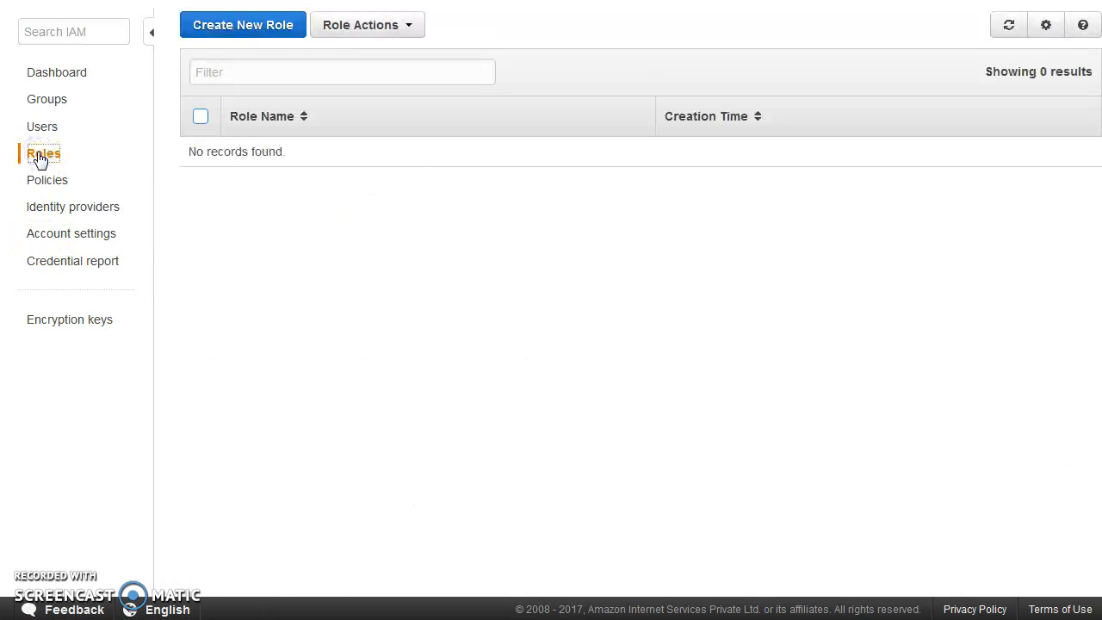
pyautogui.click(242, 24)
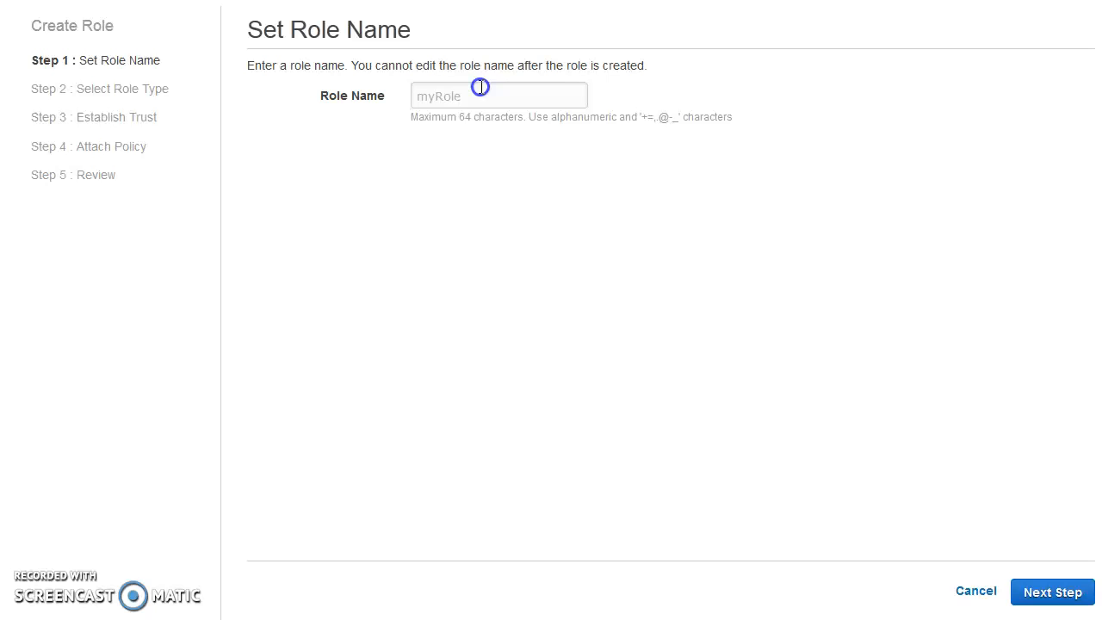
pyautogui.write('s3Role')
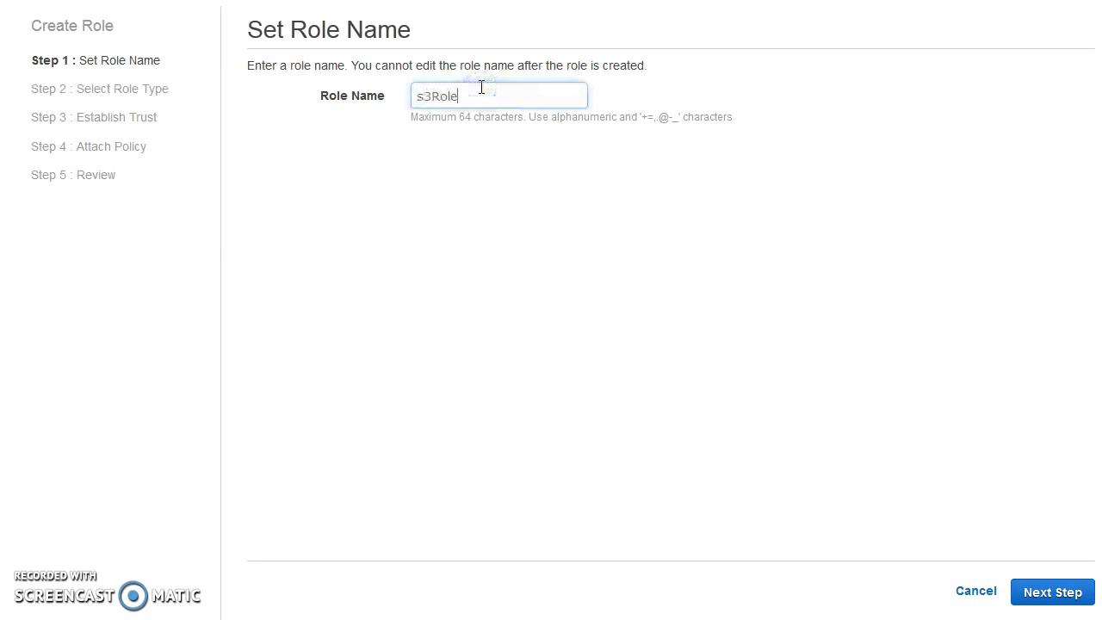
pyautogui.click(1051, 591)
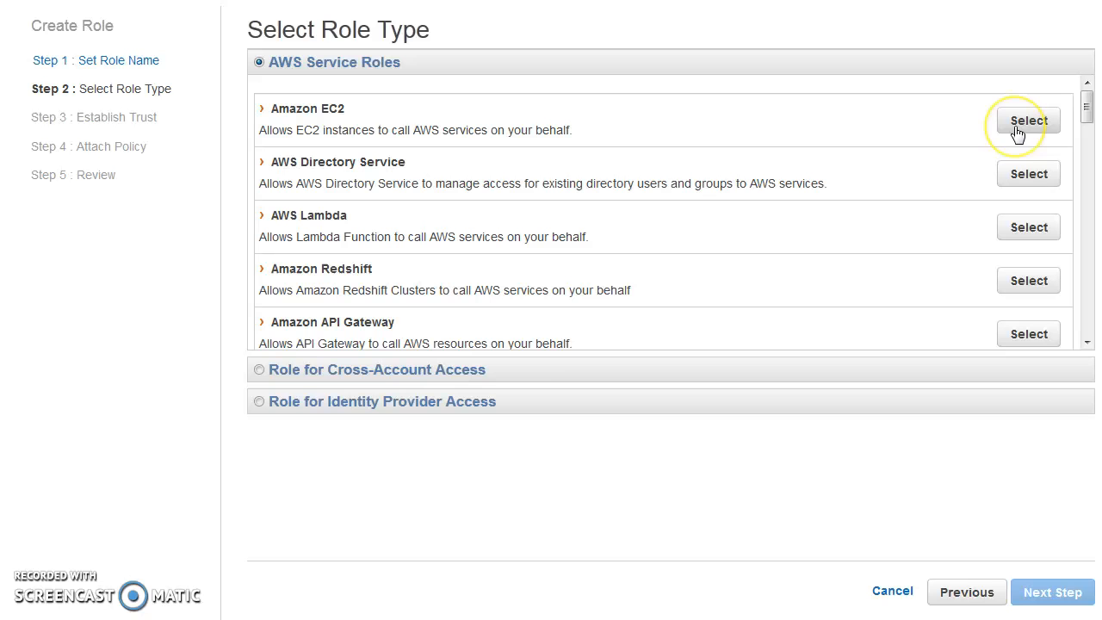
# Select Amazon EC2 as trusted service and check AmazonS3FullAccess after filtering by 's3'
pyautogui.click(1029, 120)
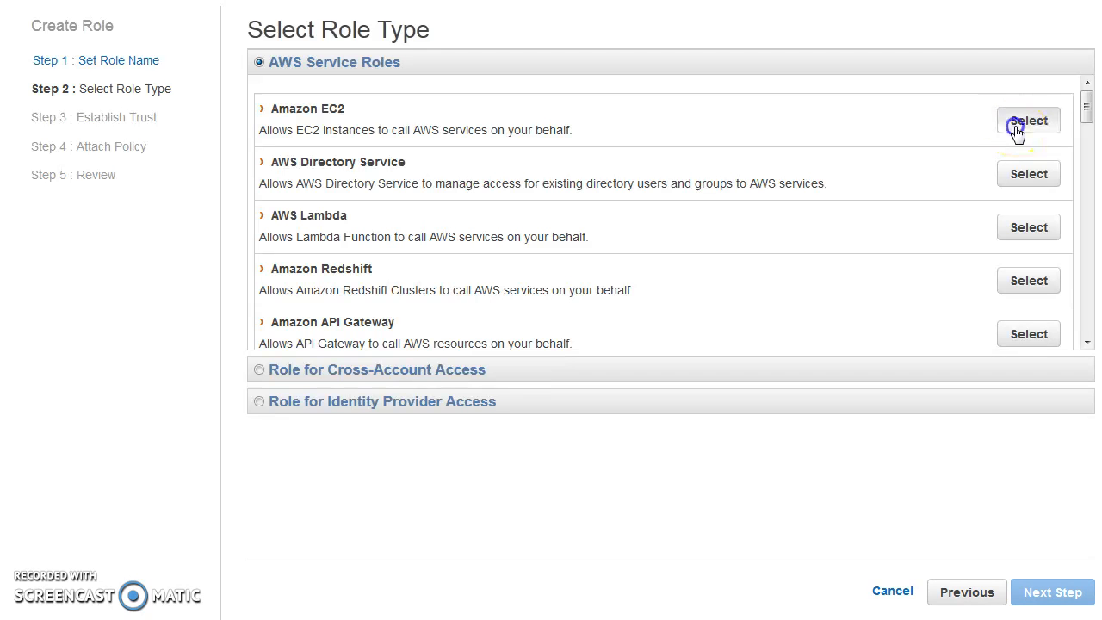
pyautogui.click(1028, 121)
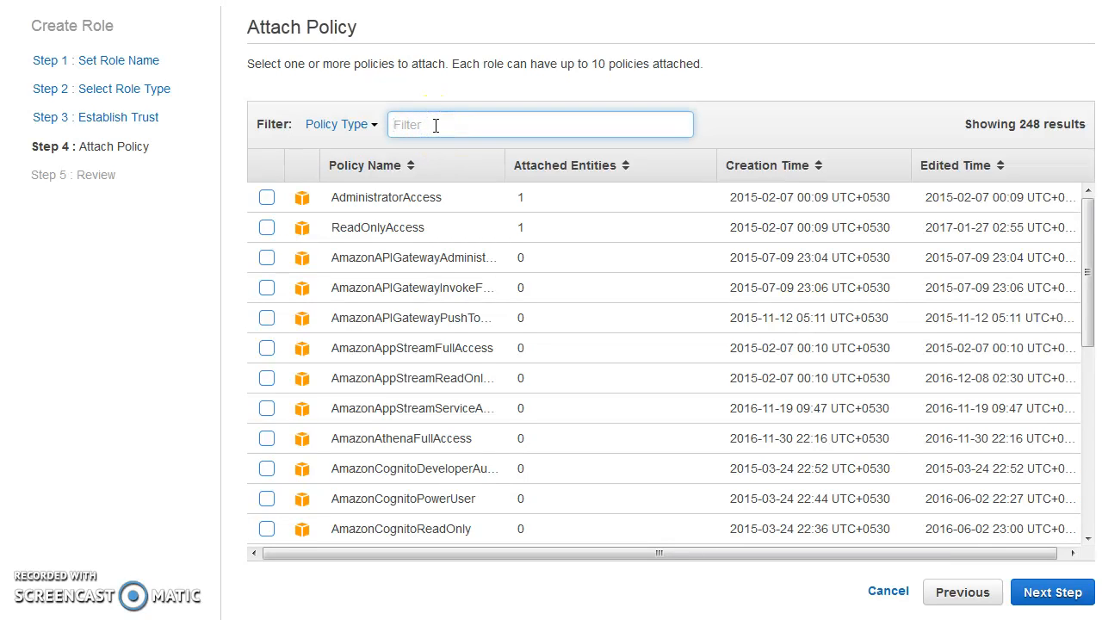
pyautogui.write('s')
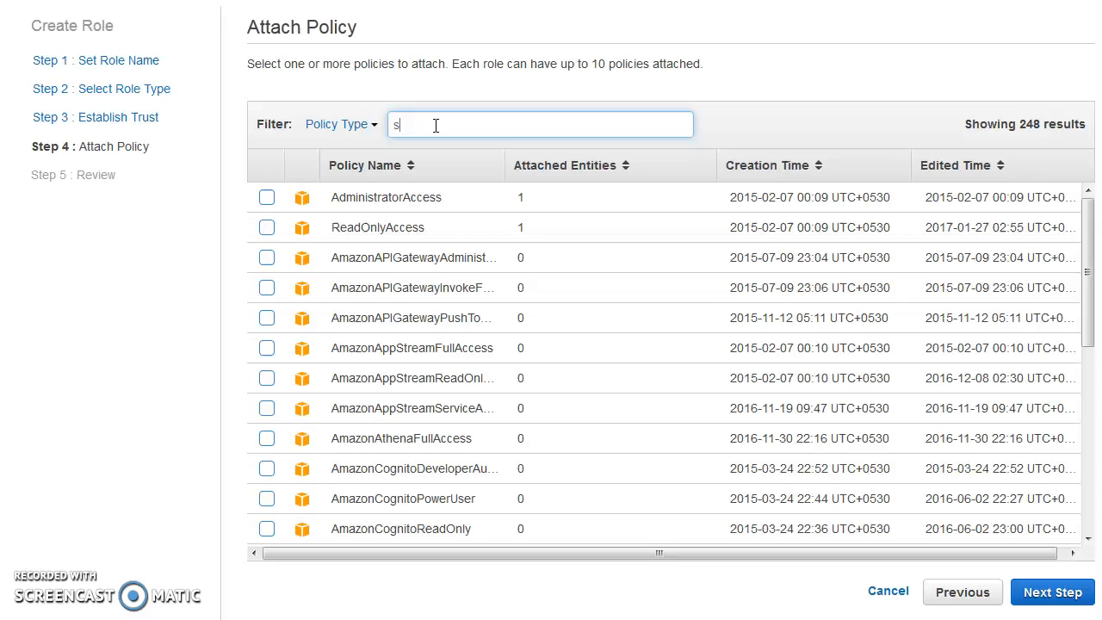
pyautogui.write('3')
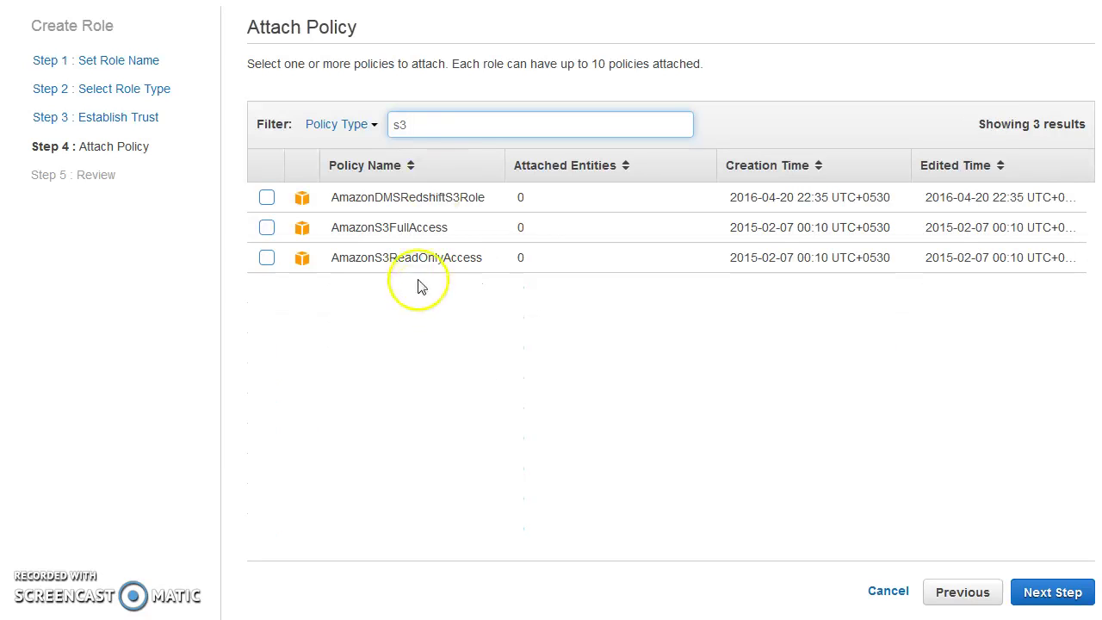
pyautogui.click(266, 227)
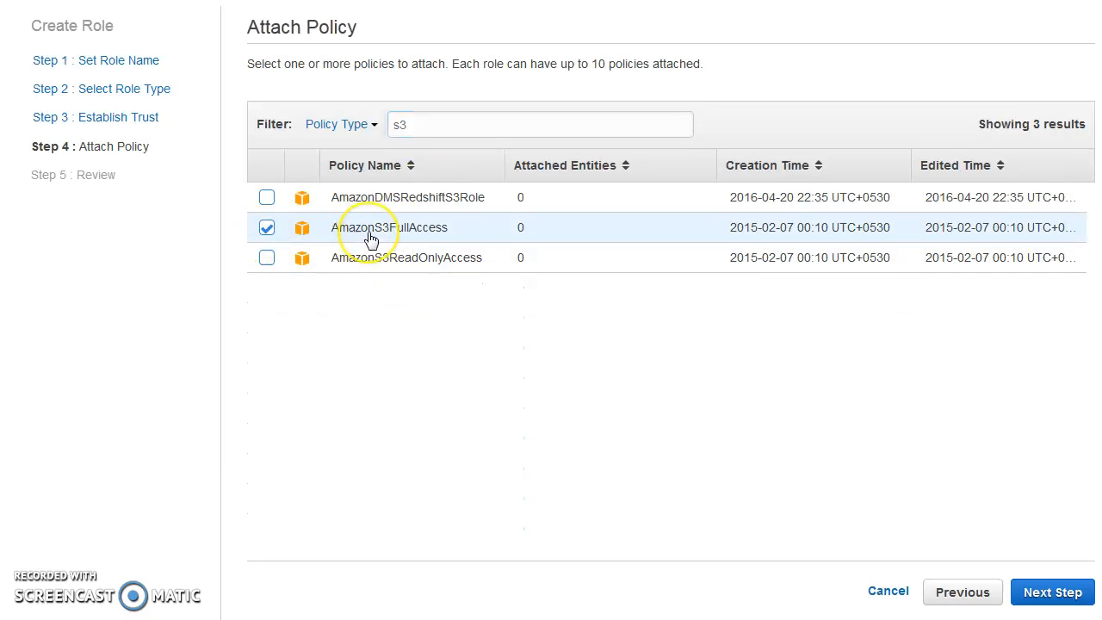
pyautogui.moveTo(370, 239)
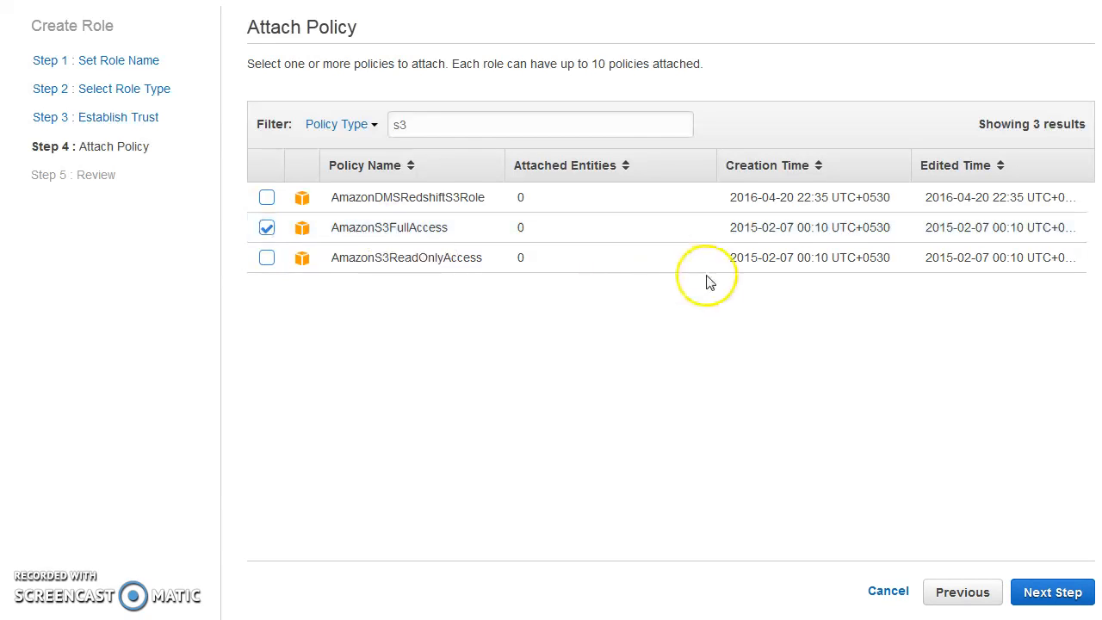
pyautogui.moveTo(614, 323)
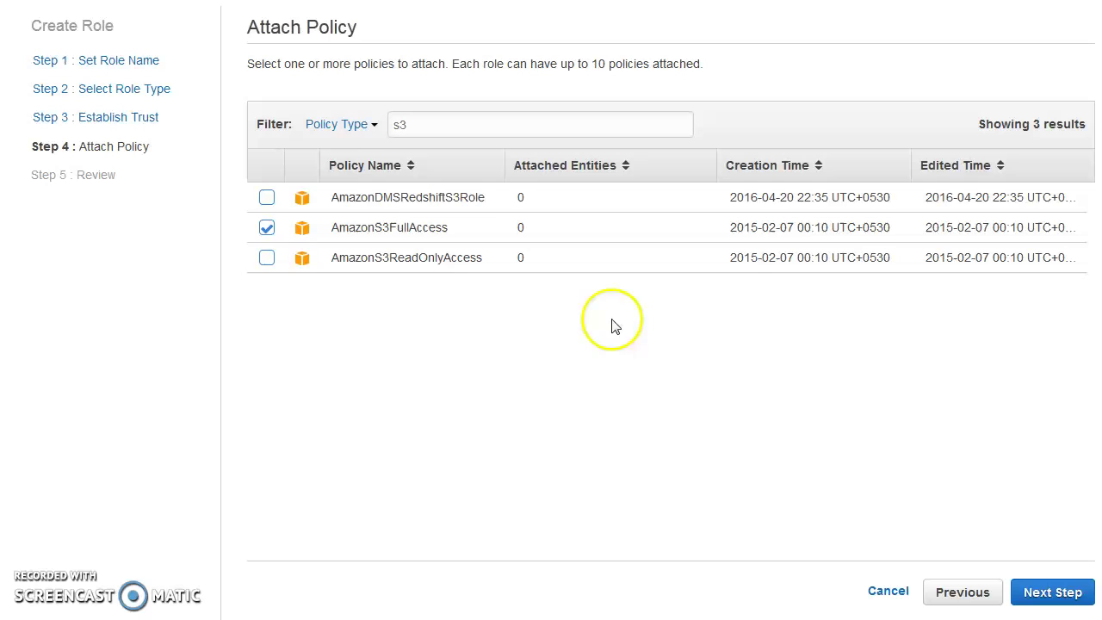
pyautogui.moveTo(360, 130)
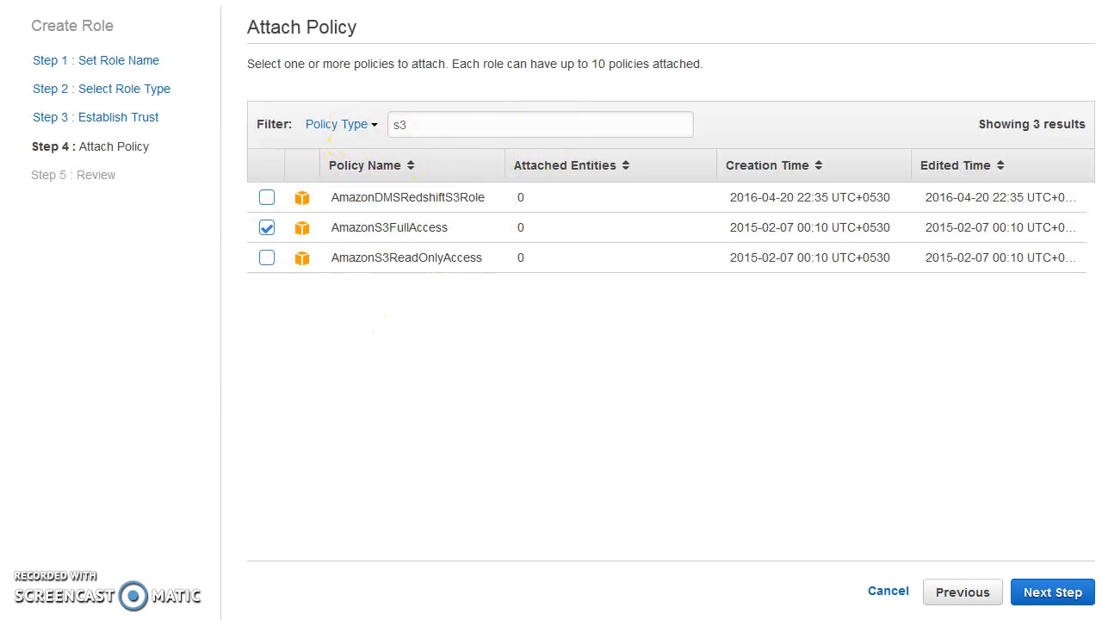
# Review and create s3Role, then view its attached AmazonS3FullAccess permissions
pyautogui.click(1052, 592)
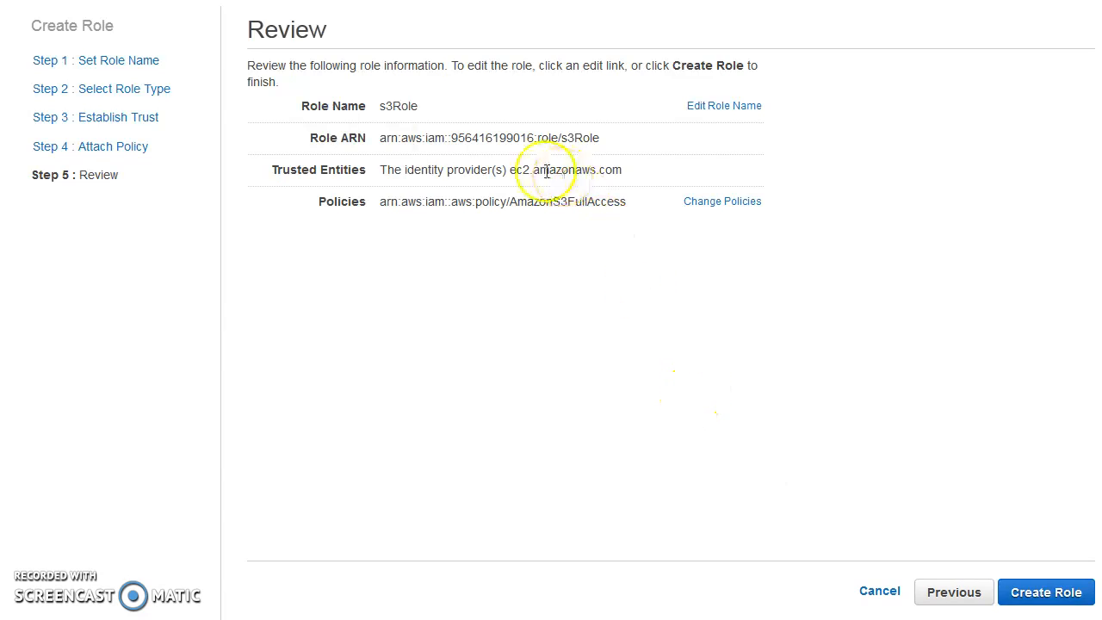
pyautogui.moveTo(690, 160)
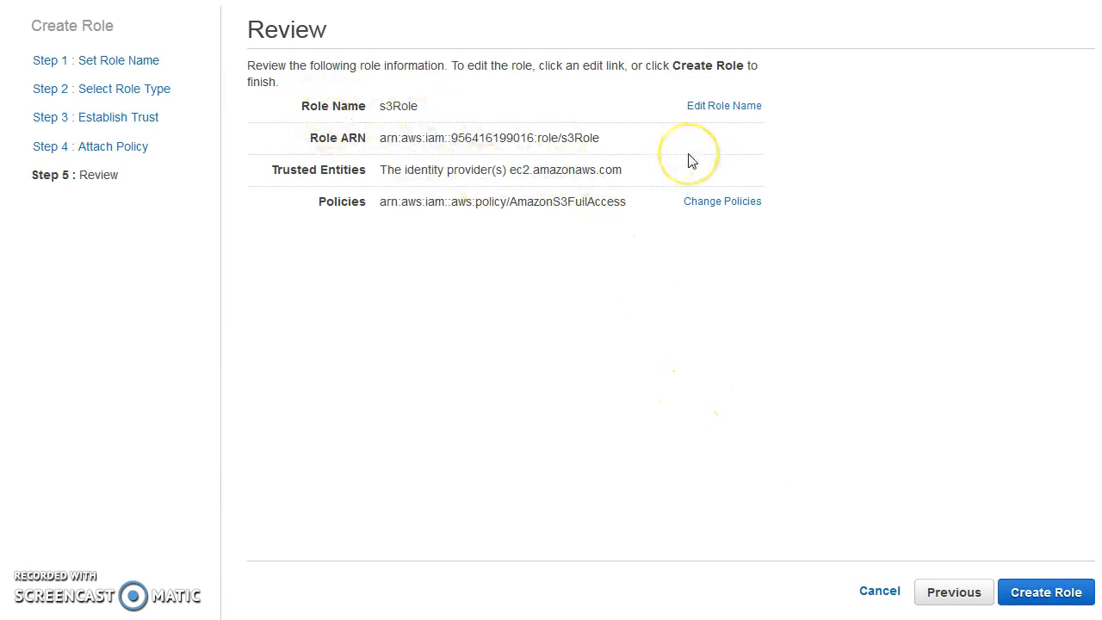
pyautogui.moveTo(867, 549)
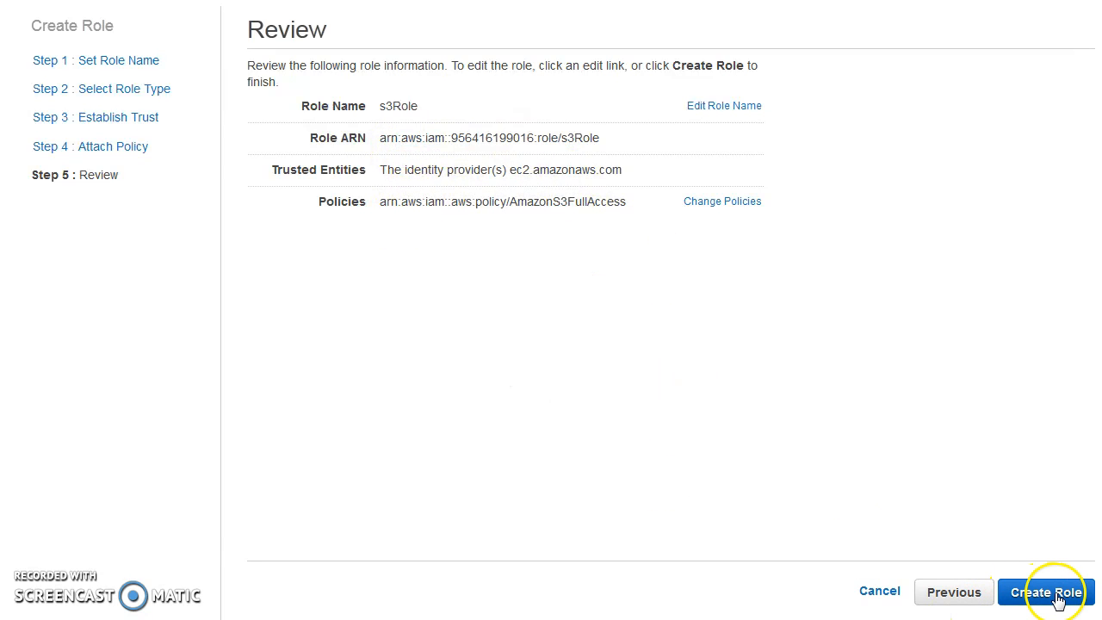
pyautogui.click(1048, 592)
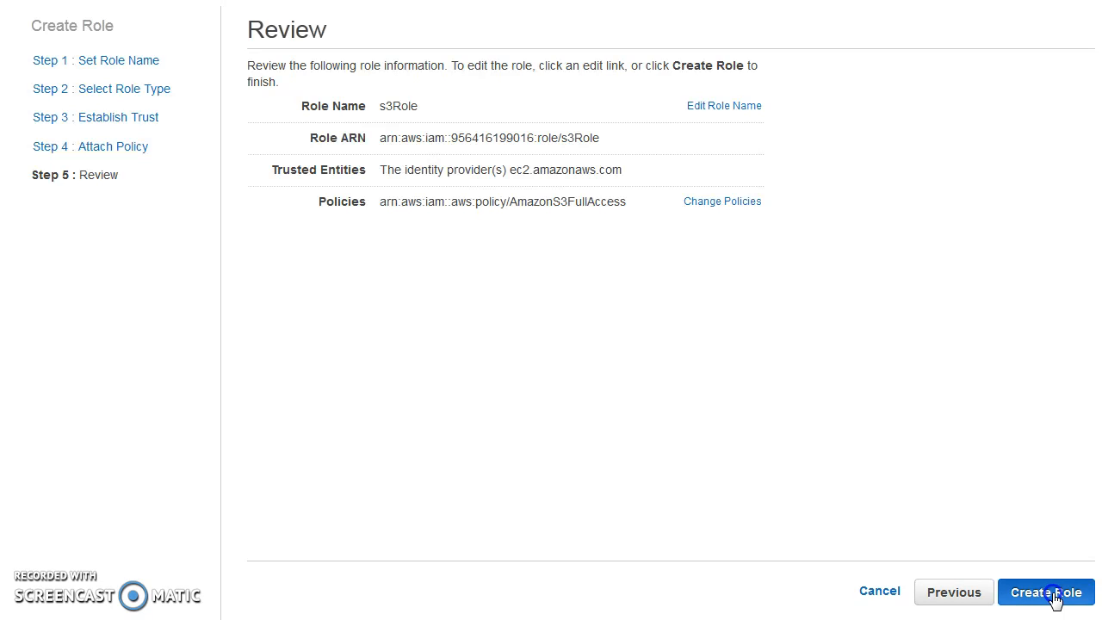
pyautogui.click(1047, 591)
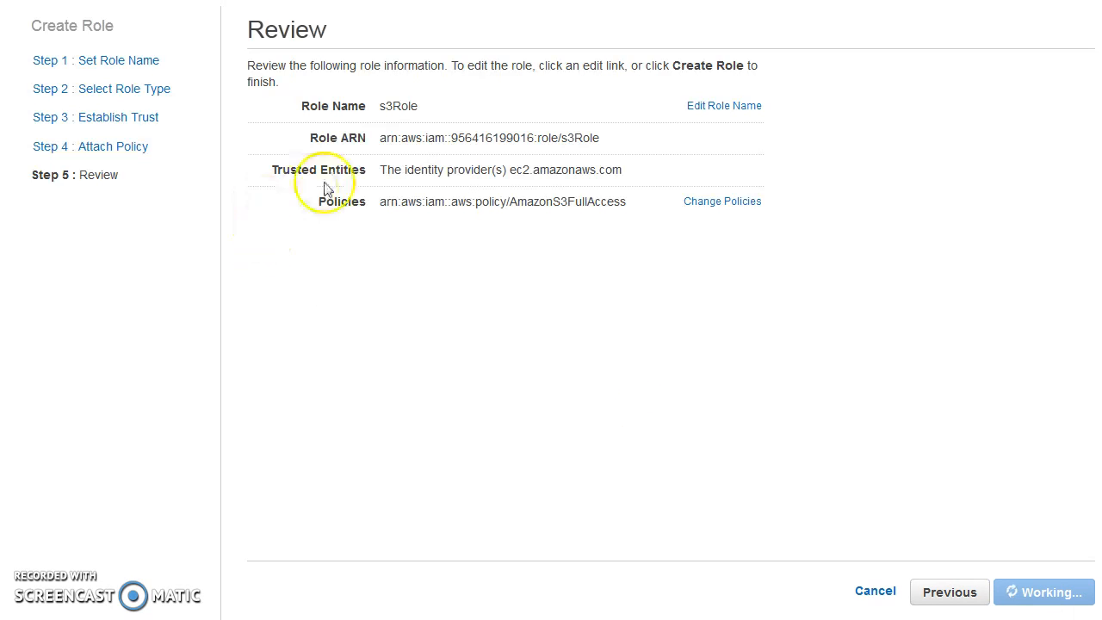
pyautogui.click(1044, 591)
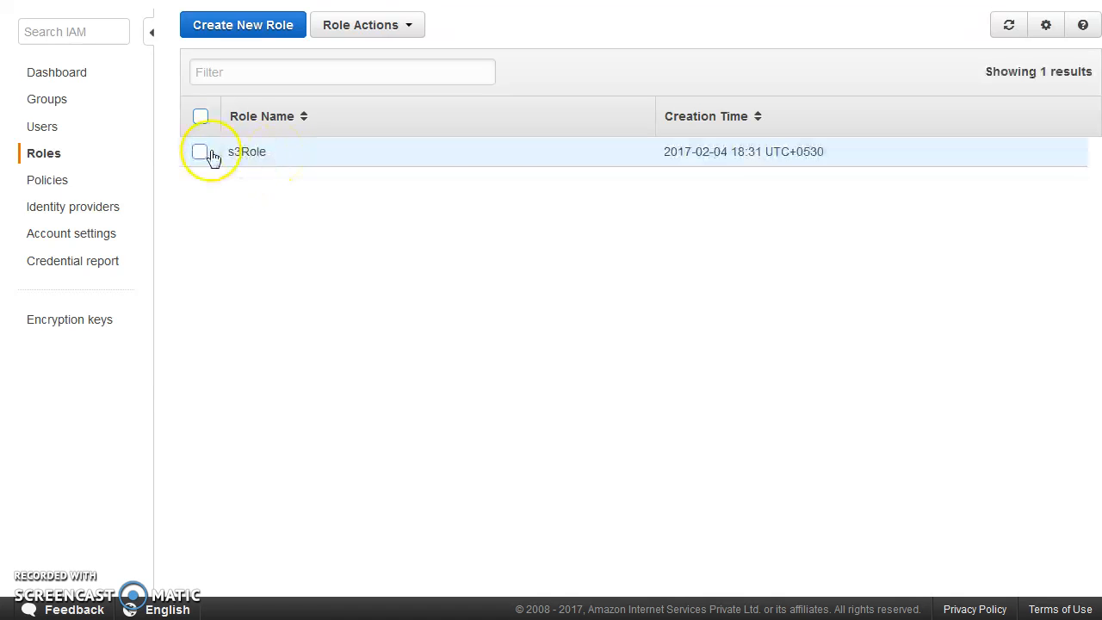
pyautogui.click(251, 152)
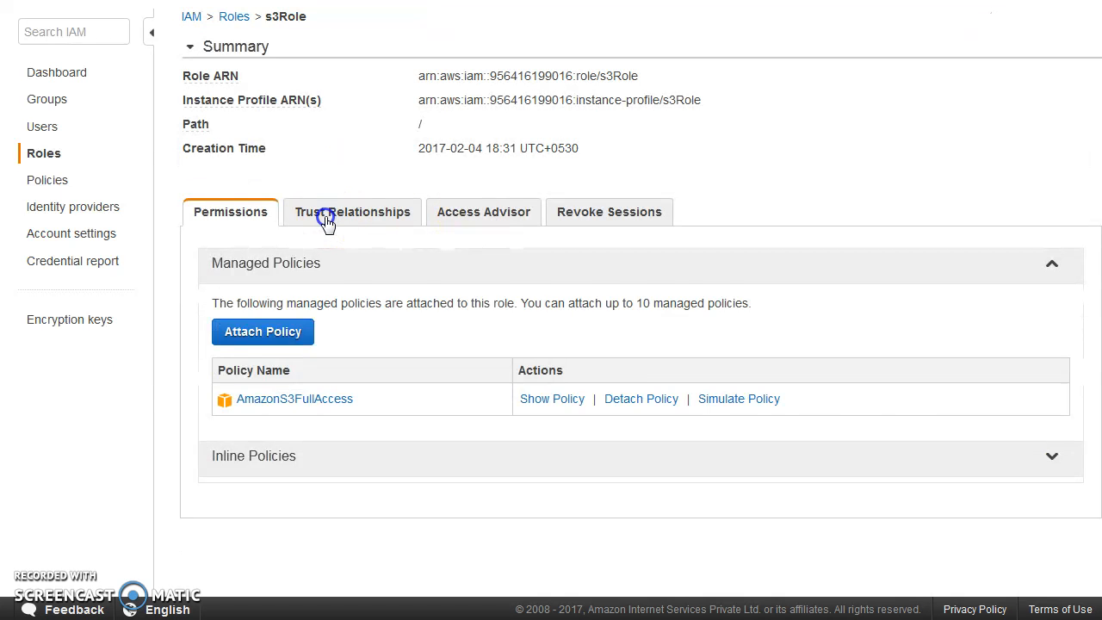
# Check s3Role's trust relationships for ec2.amazonaws.com and open EC2 separately
pyautogui.click(352, 211)
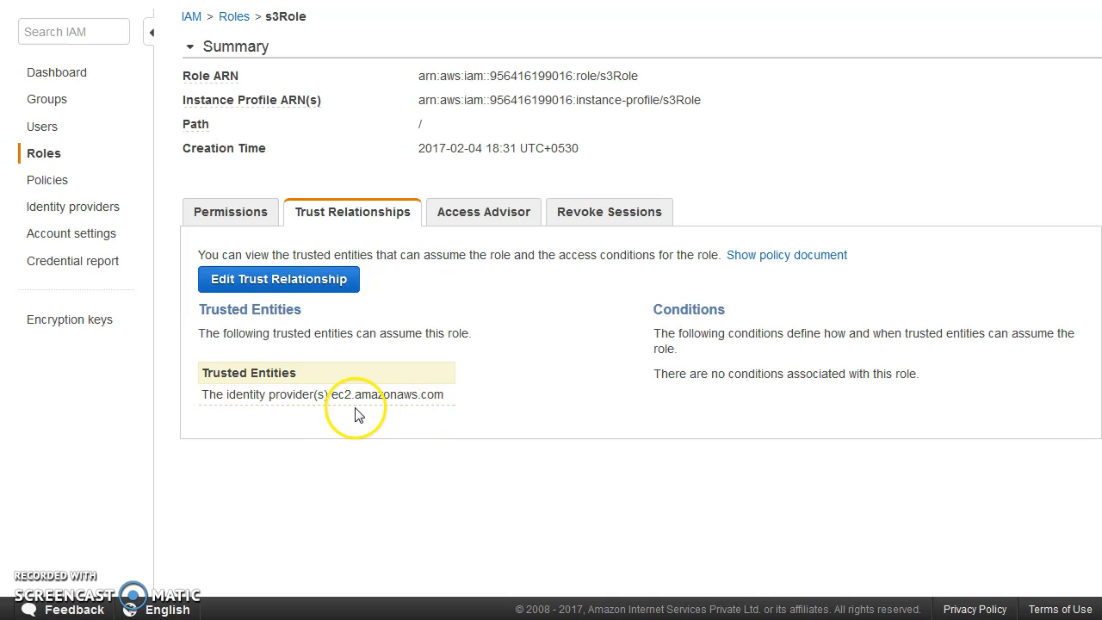
pyautogui.moveTo(397, 413)
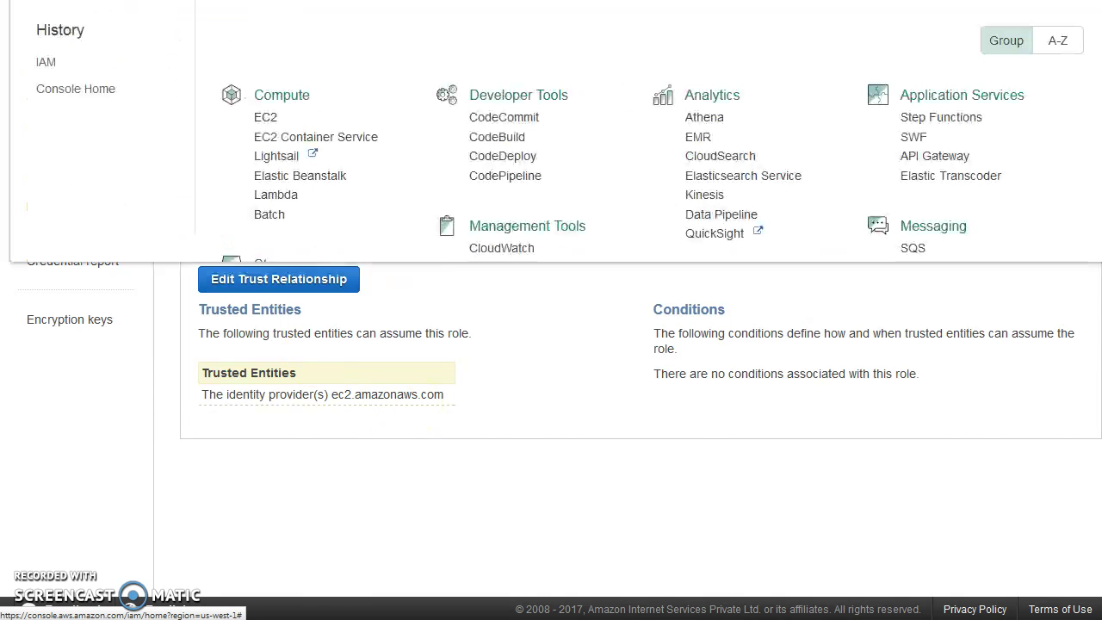
pyautogui.rightClick(265, 117)
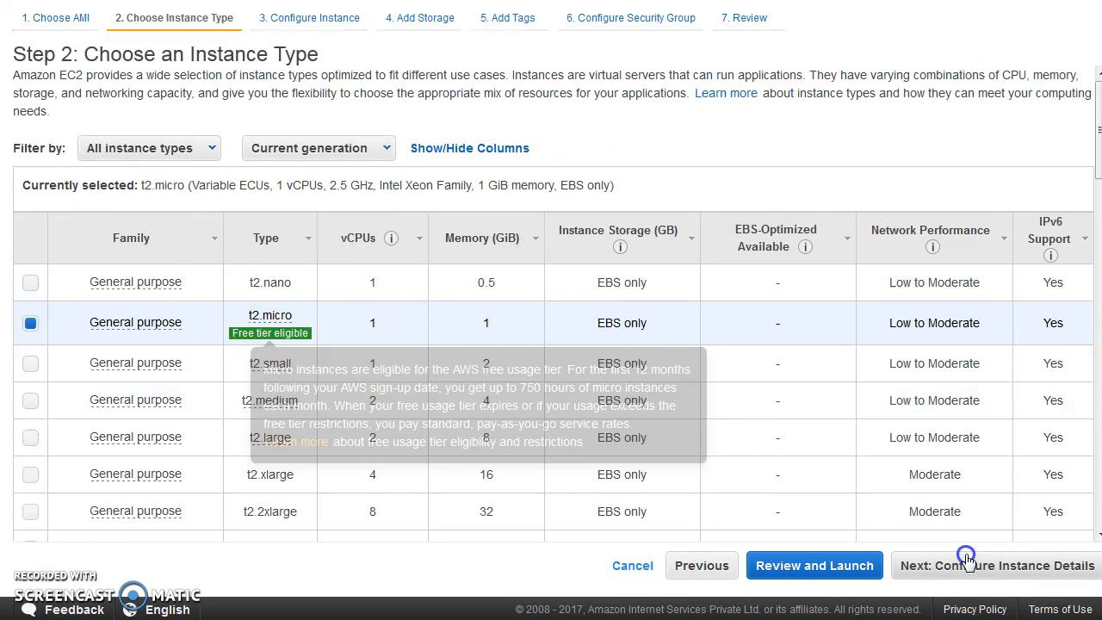
# On instance details, list the IAM roles to confirm s3Role is offered
pyautogui.click(968, 565)
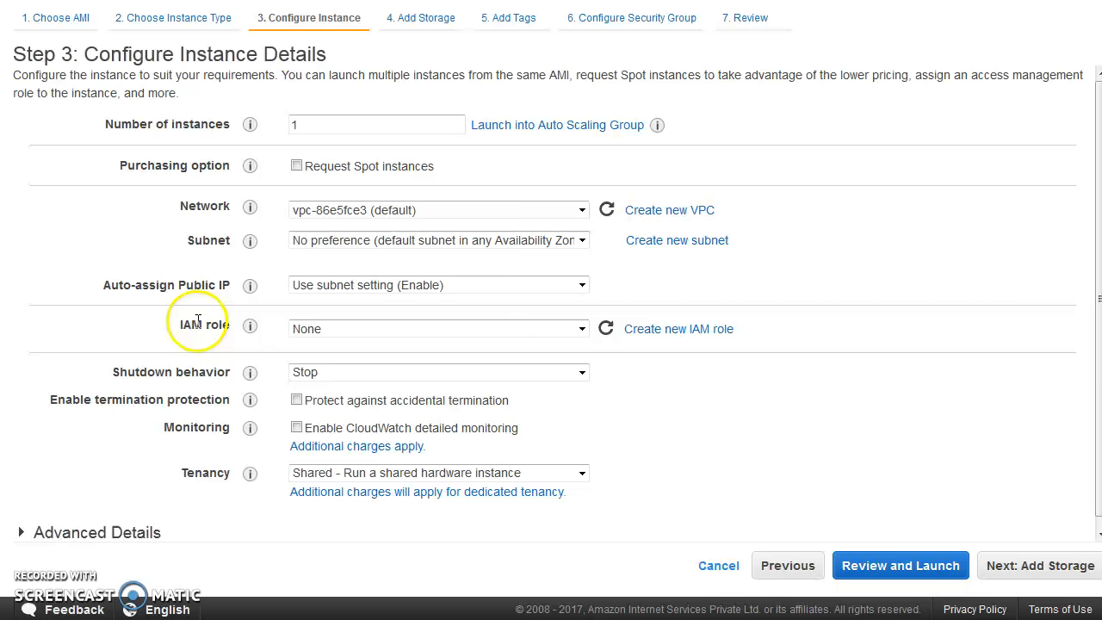
pyautogui.click(437, 328)
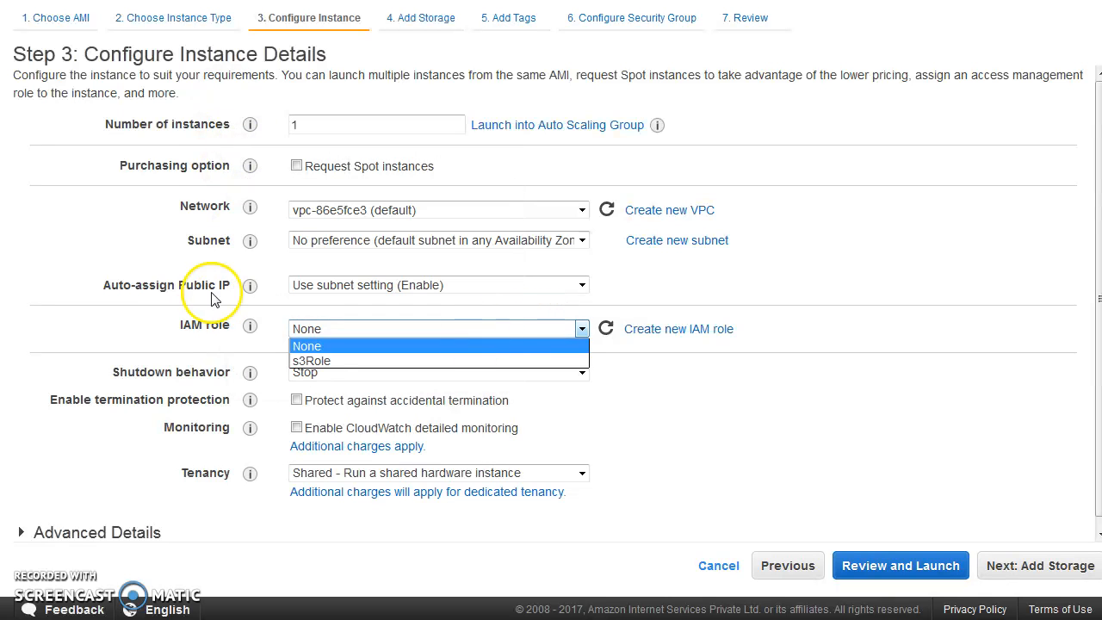
pyautogui.moveTo(327, 367)
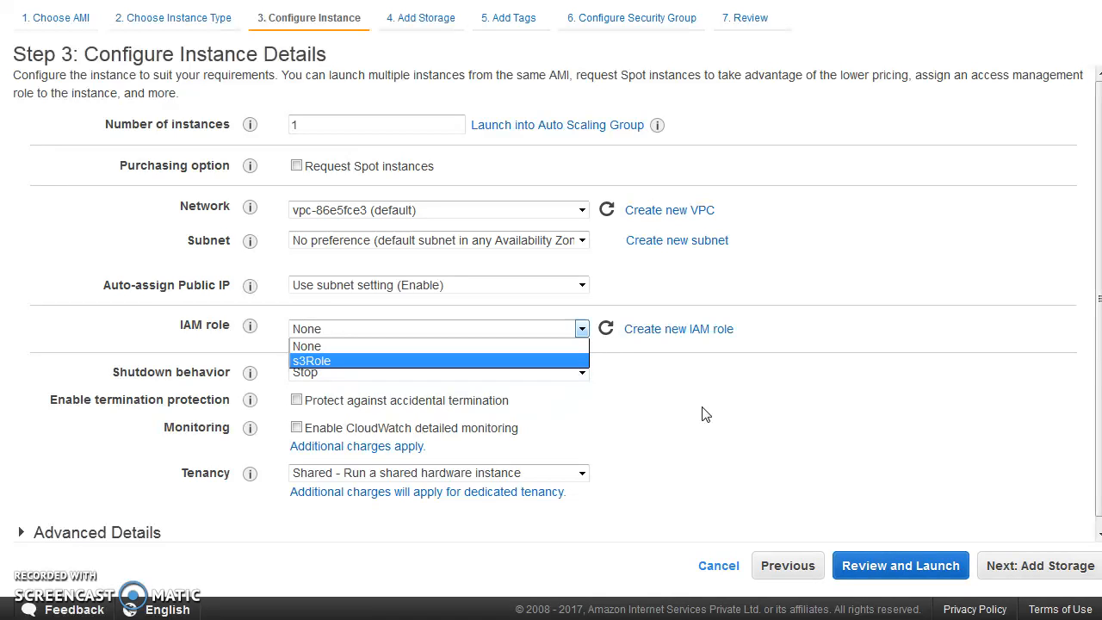
pyautogui.moveTo(834, 209)
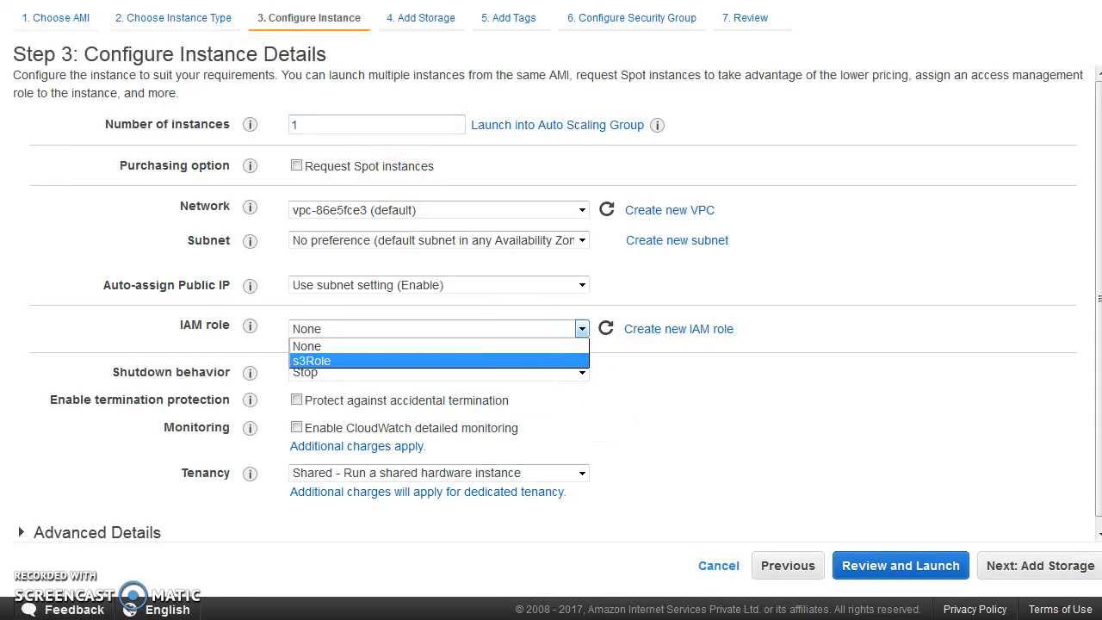
pyautogui.moveTo(393, 181)
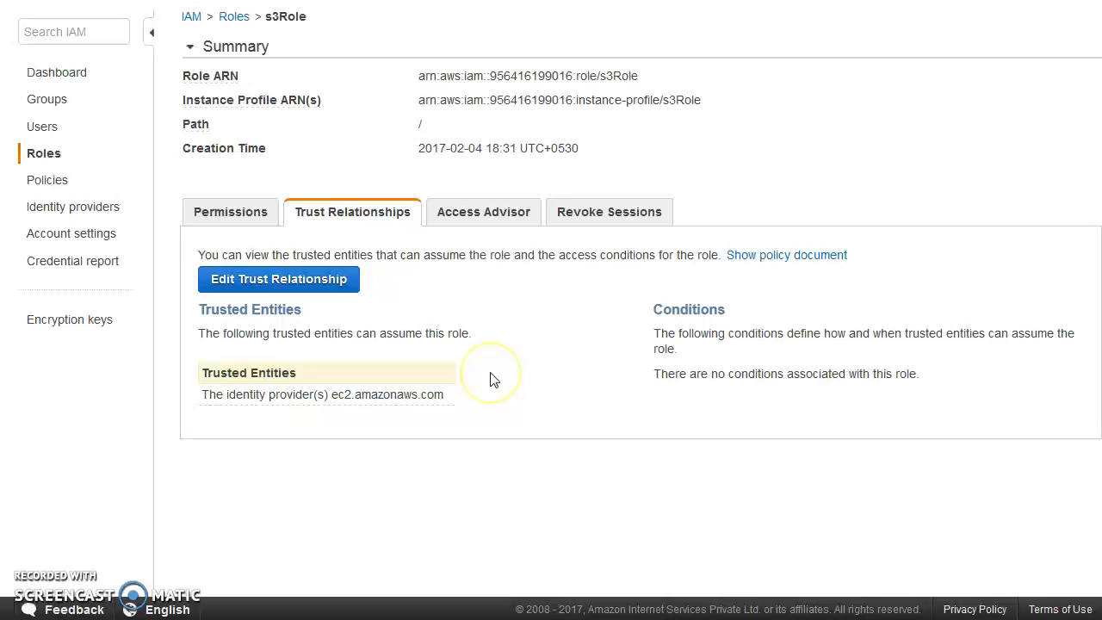
# Show s3Role's Permissions tab listing the AmazonS3FullAccess managed policy
pyautogui.click(230, 211)
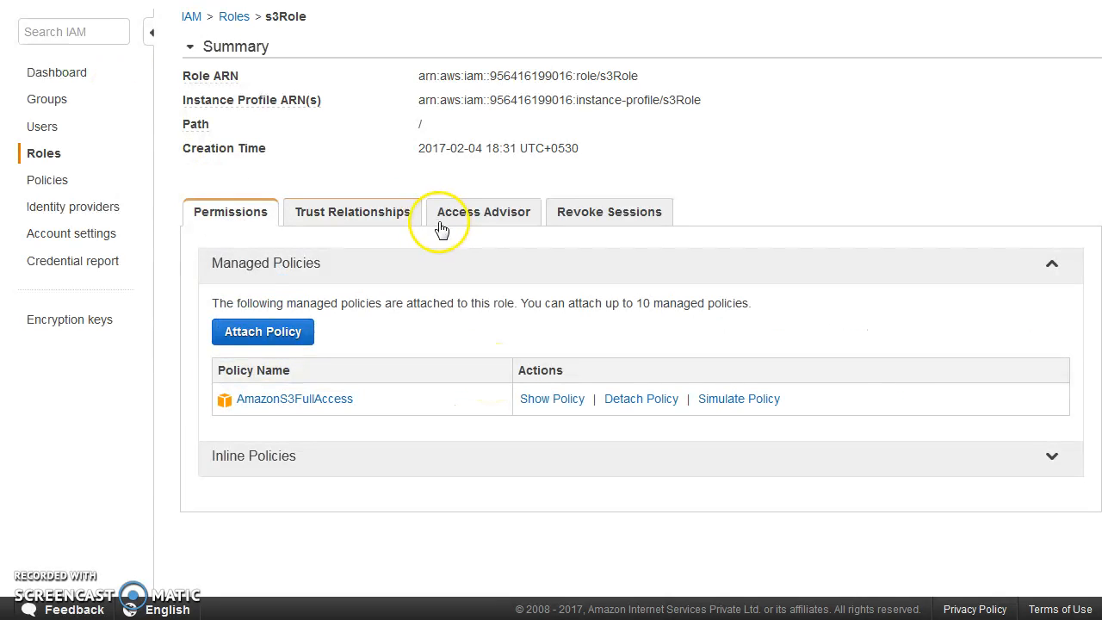
pyautogui.moveTo(439, 231)
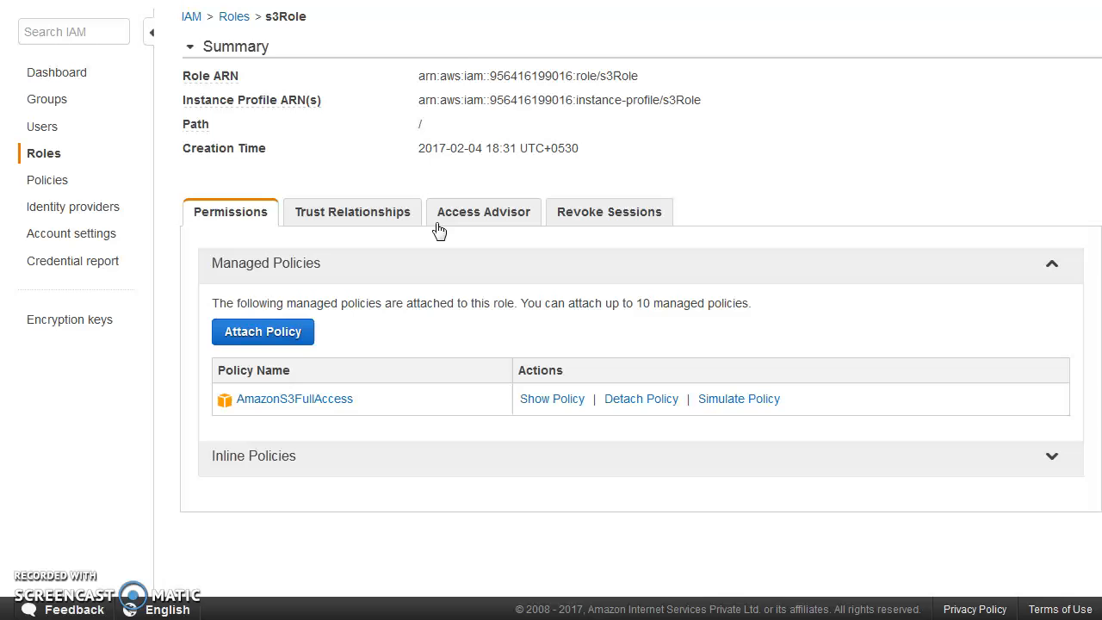
pyautogui.moveTo(73, 206)
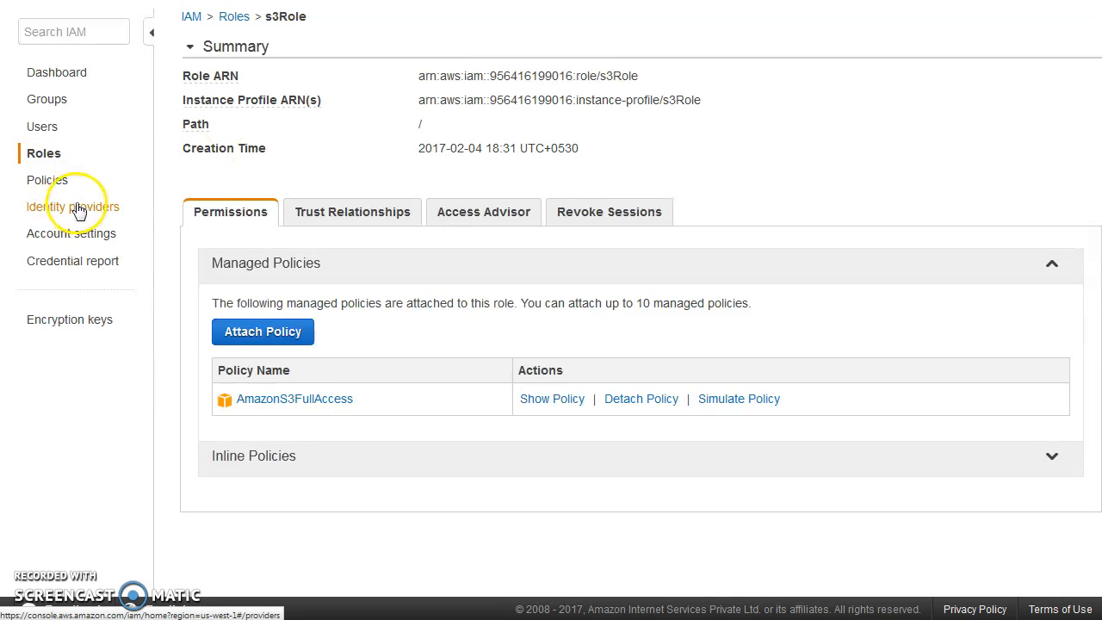
# Browse Roles, then account password policy settings, ending on the Credential Report page
pyautogui.click(43, 153)
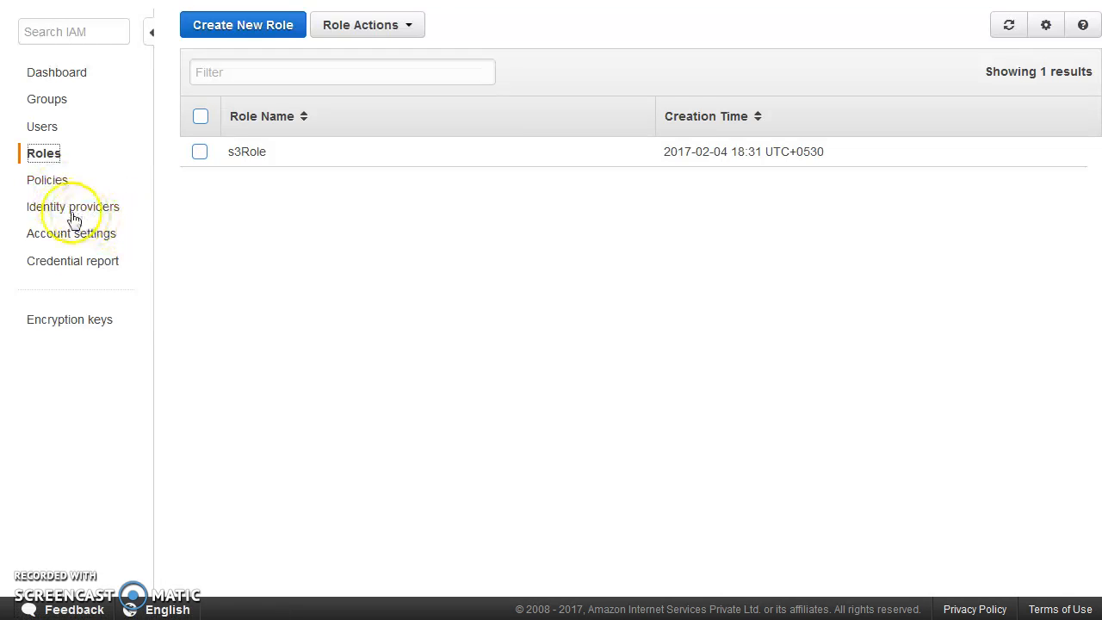
pyautogui.click(71, 232)
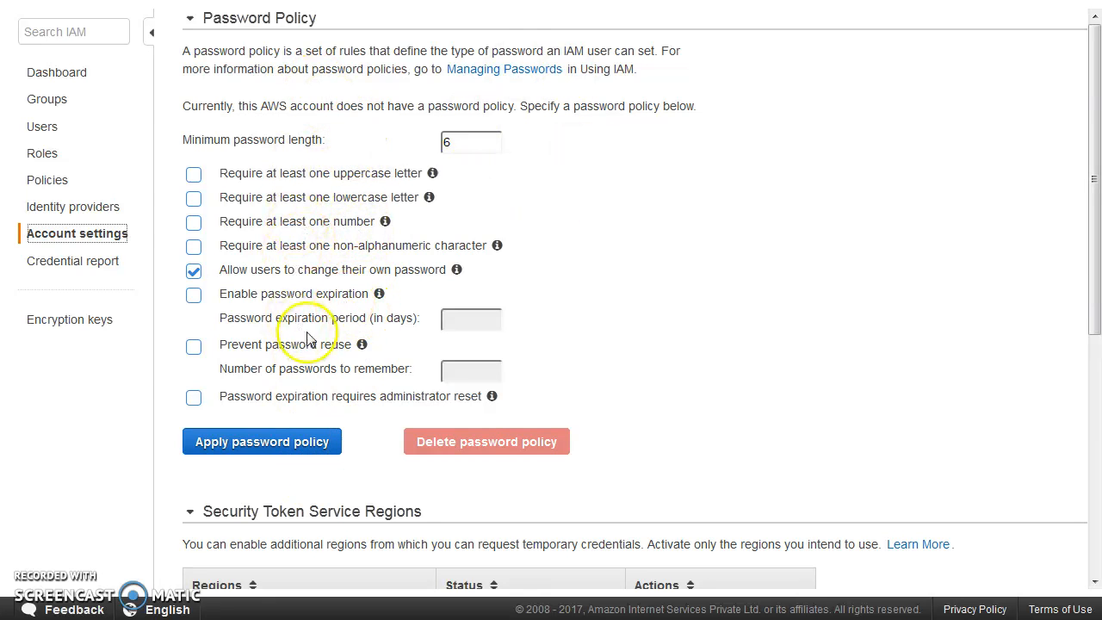
pyautogui.click(73, 260)
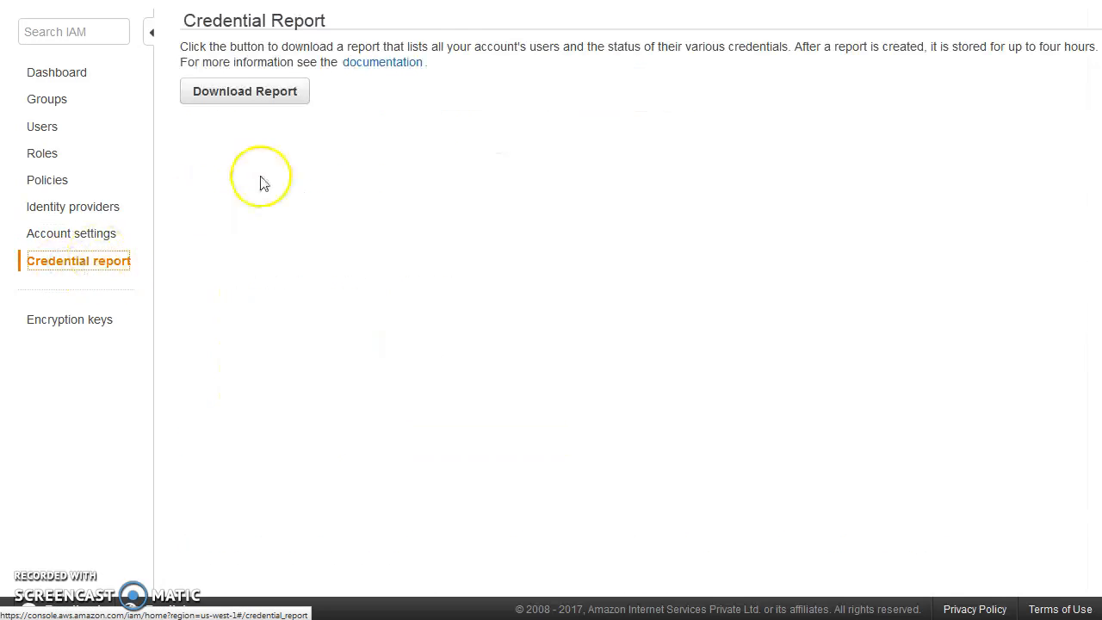
pyautogui.moveTo(296, 108)
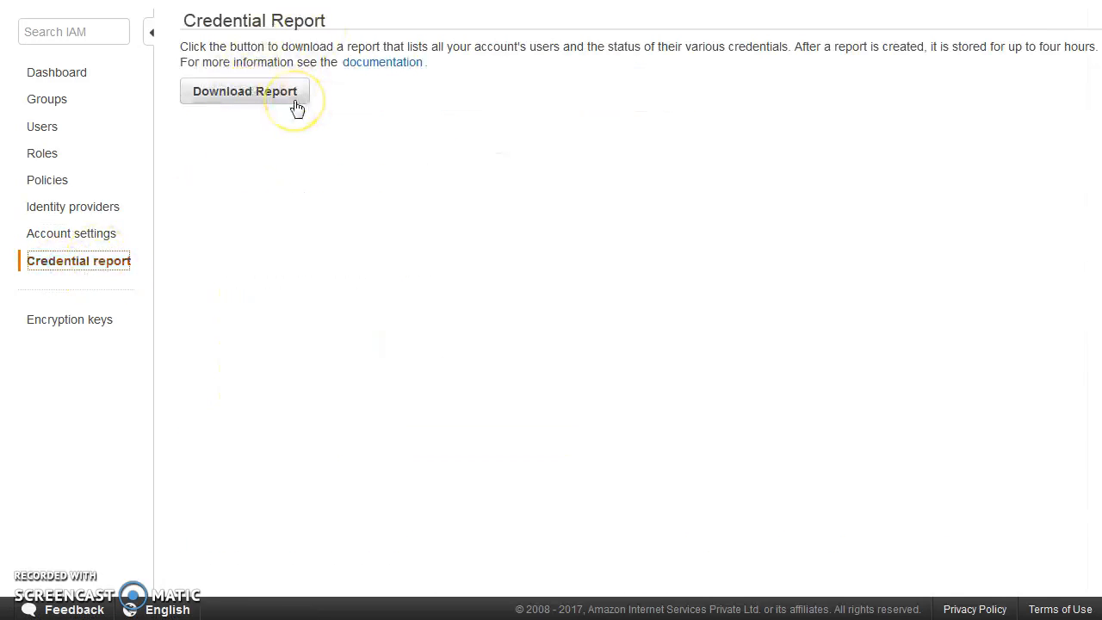
pyautogui.moveTo(265, 117)
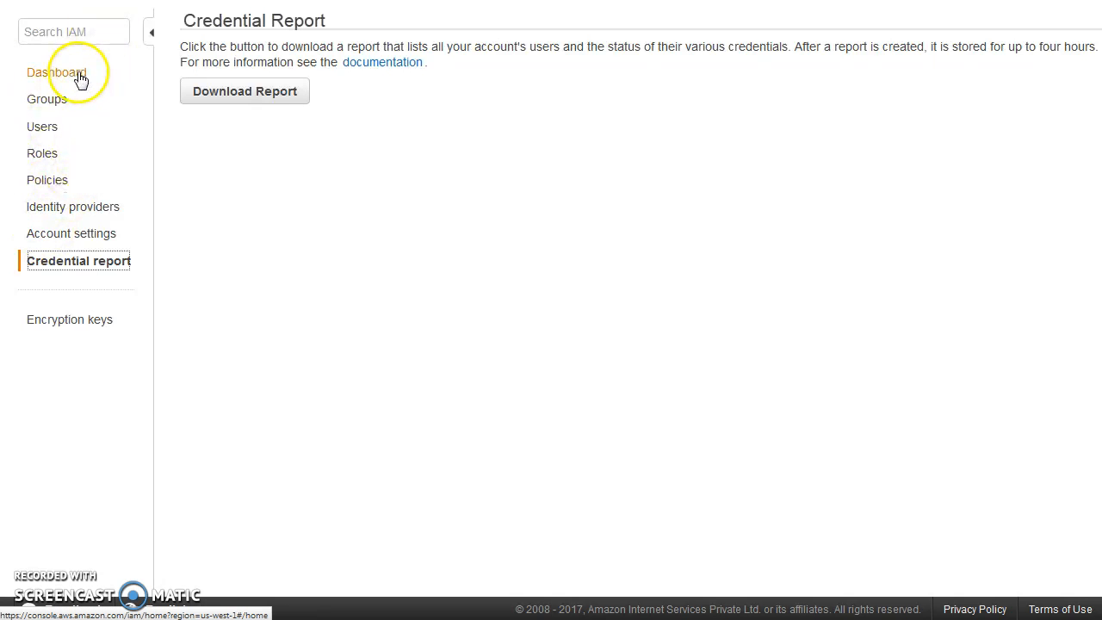
# Show the Users list containing iamTest with one group and an active access key
pyautogui.click(42, 127)
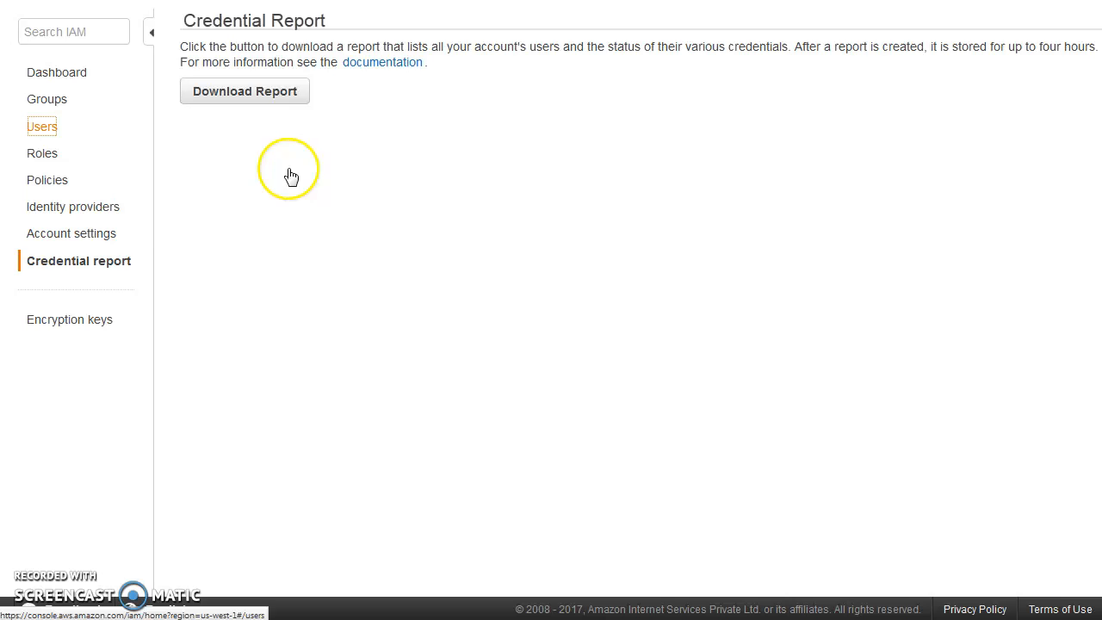
pyautogui.click(41, 126)
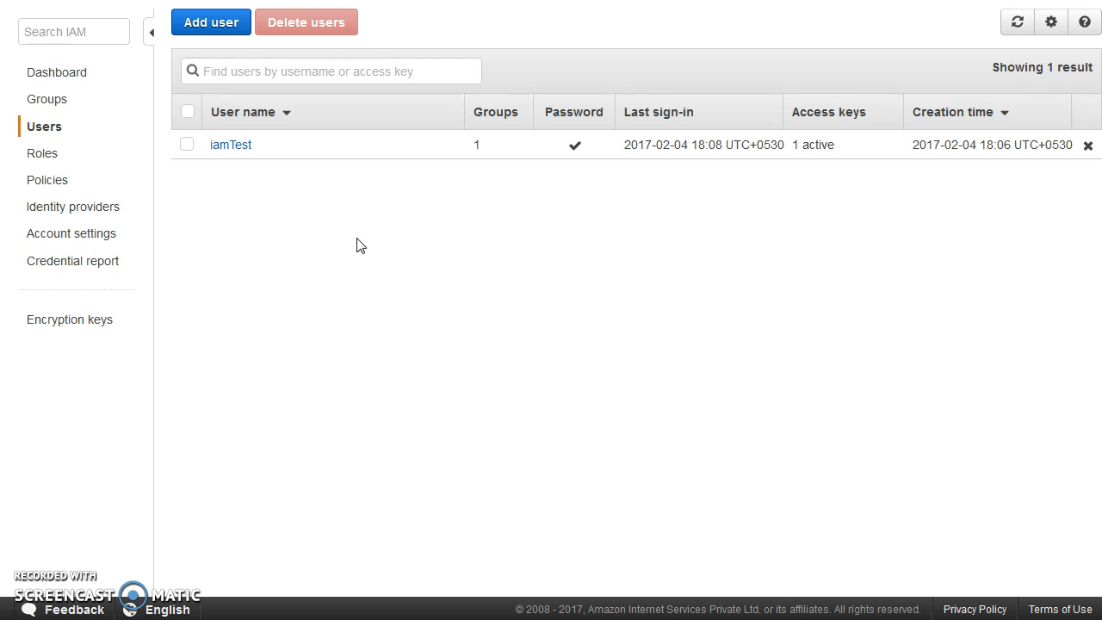
# Inspect the sole IAM user's Security credentials tab, scrolling through sign-in details and access keys
pyautogui.click(187, 144)
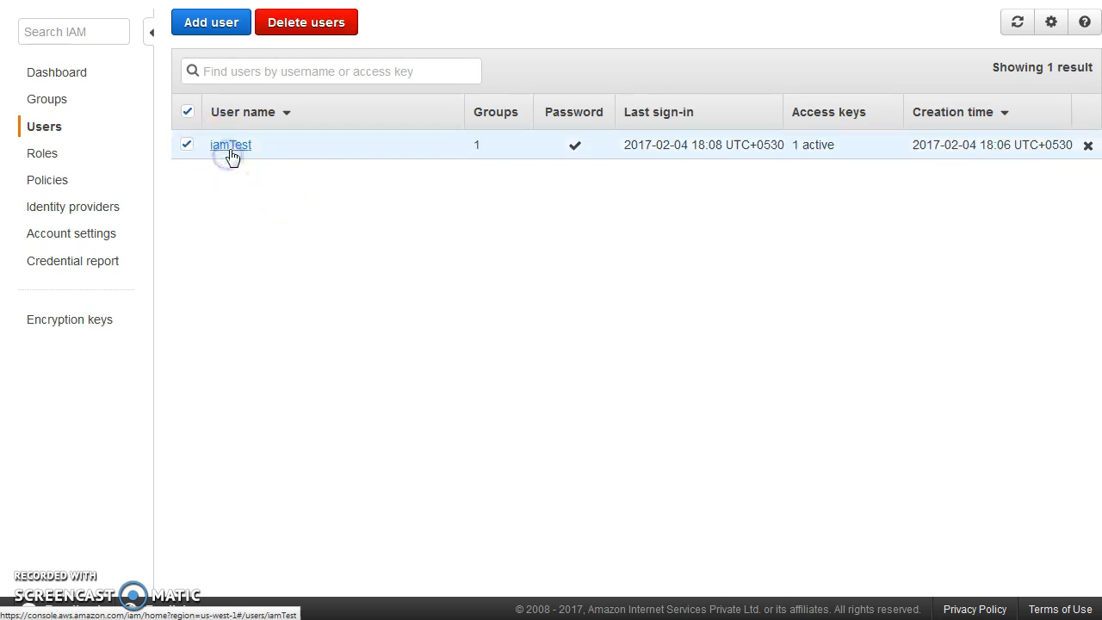
pyautogui.click(229, 145)
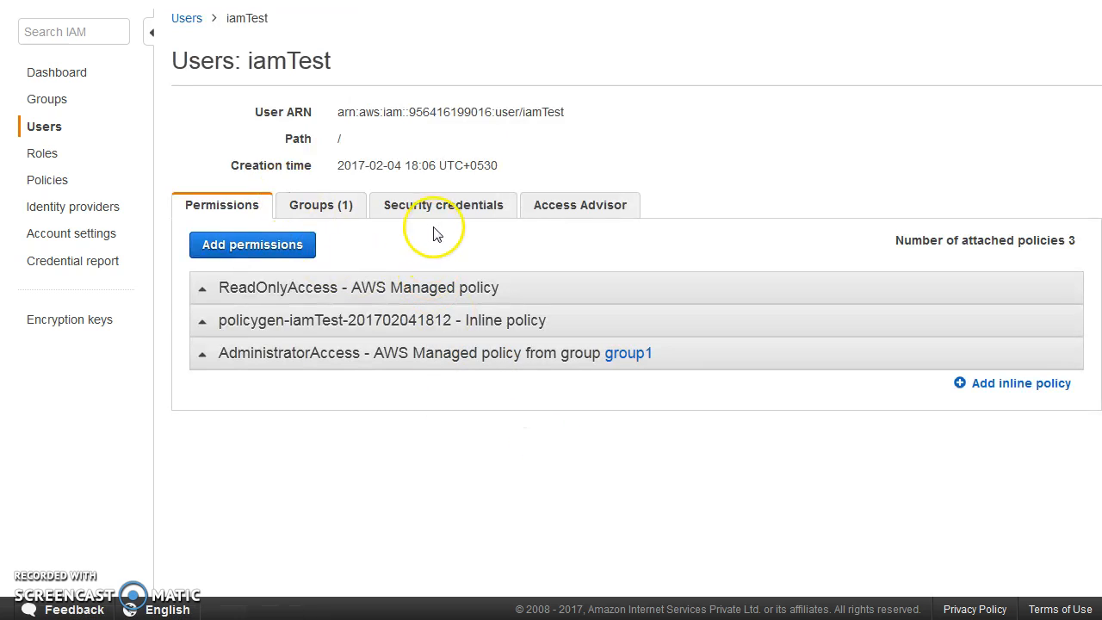
pyautogui.click(443, 205)
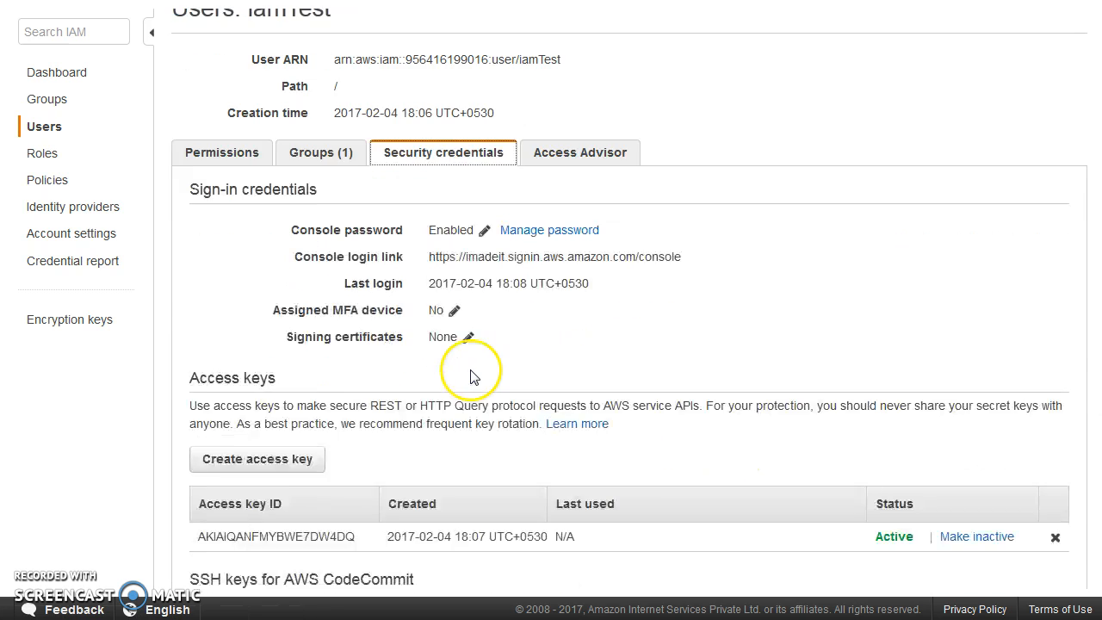
pyautogui.scroll(-3)
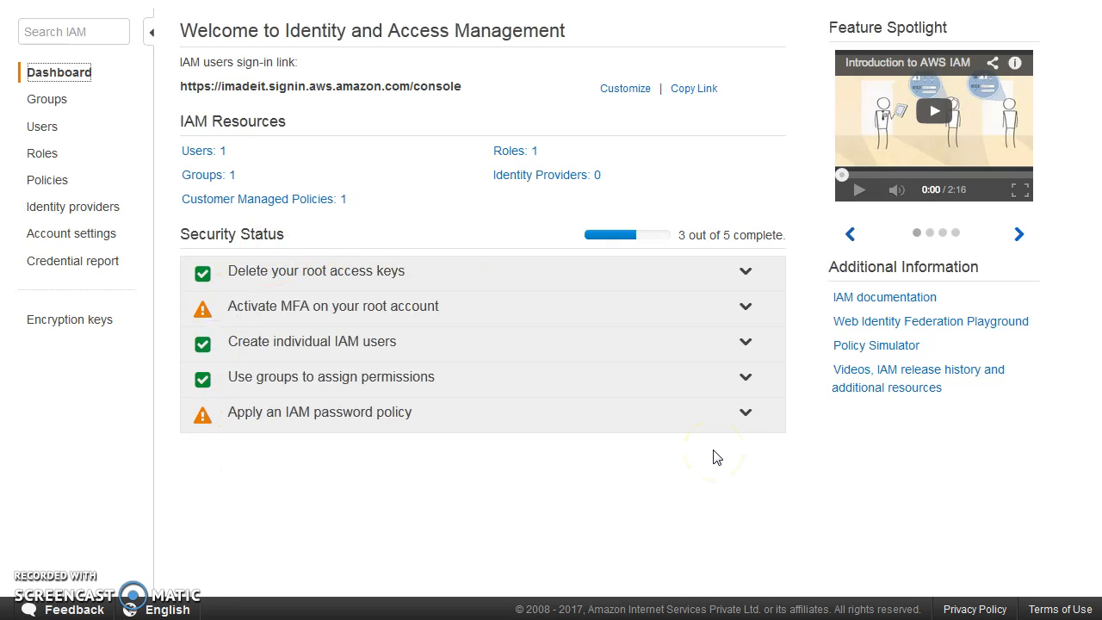
pyautogui.moveTo(541, 410)
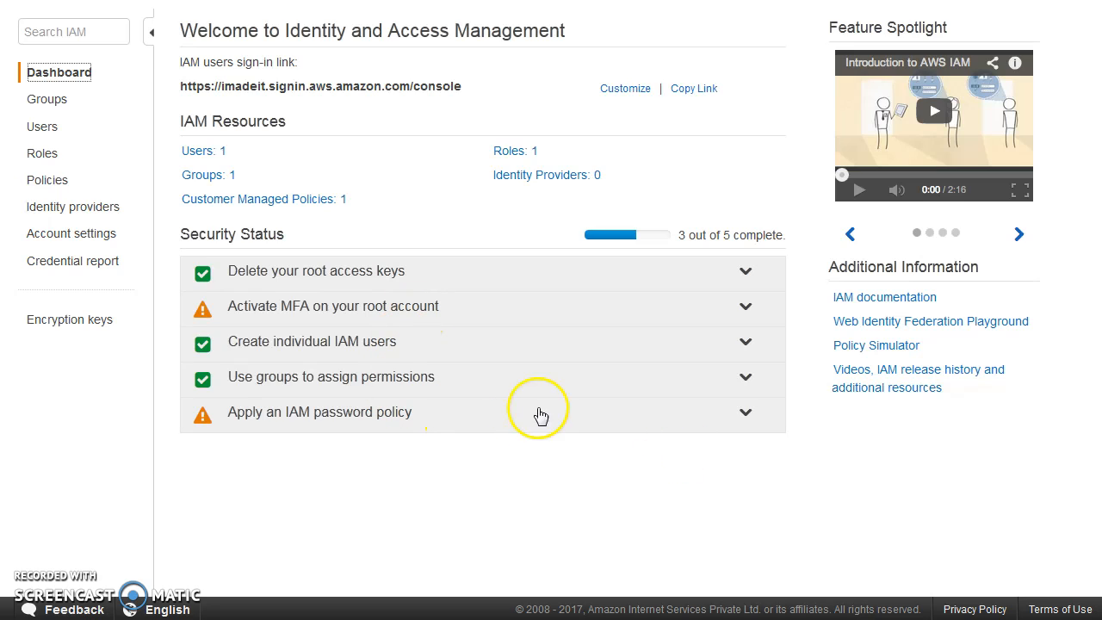
pyautogui.moveTo(488, 405)
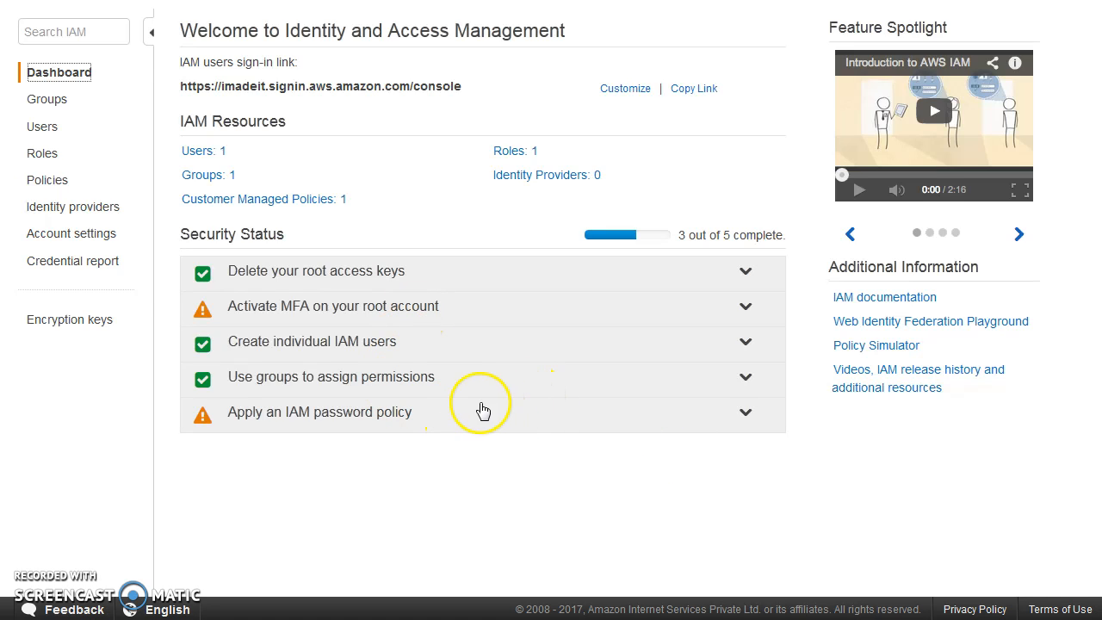
pyautogui.moveTo(347, 432)
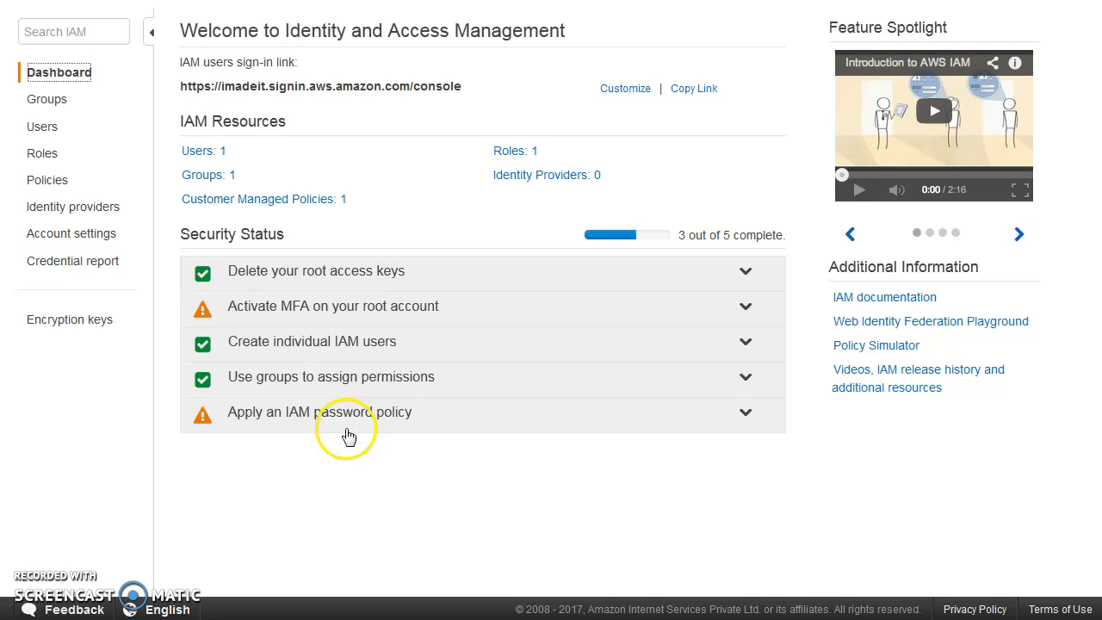